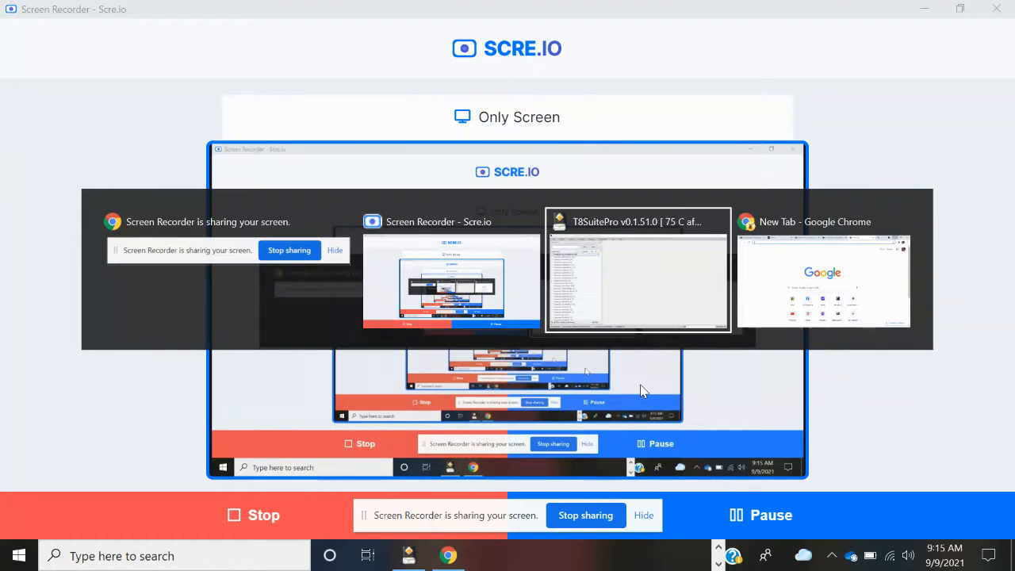
Bring up T8SuitePro with the '75 C aftercool 5 minutes 50 percent fan' binary's symbol list
left_click(638, 269)
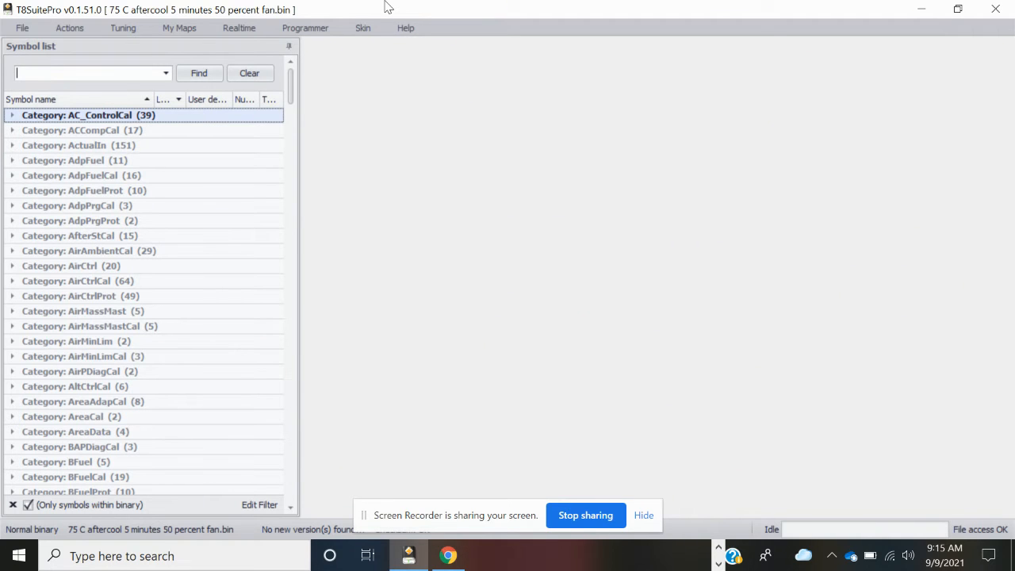
mouse_move(436, 213)
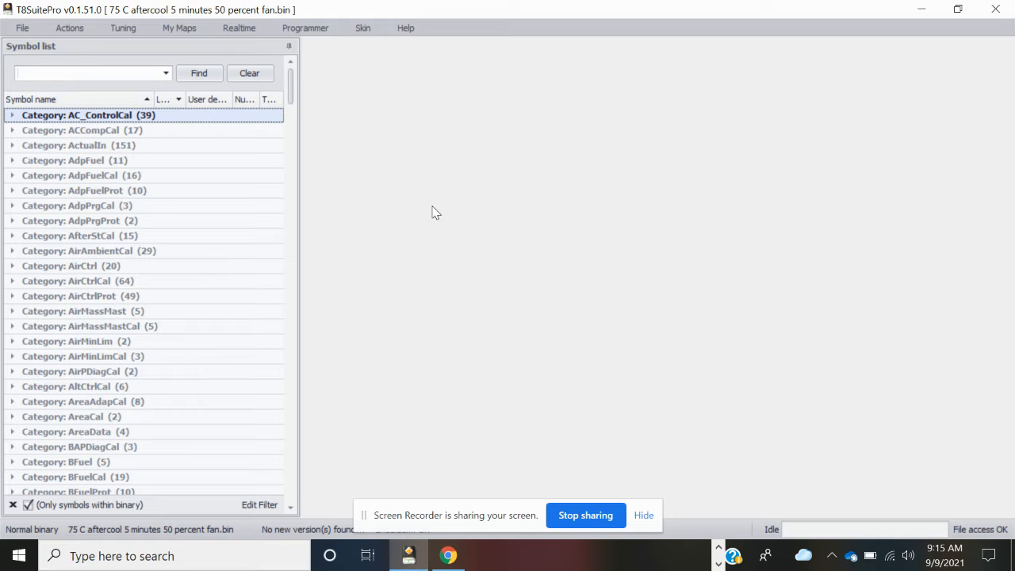
left_click(79, 73)
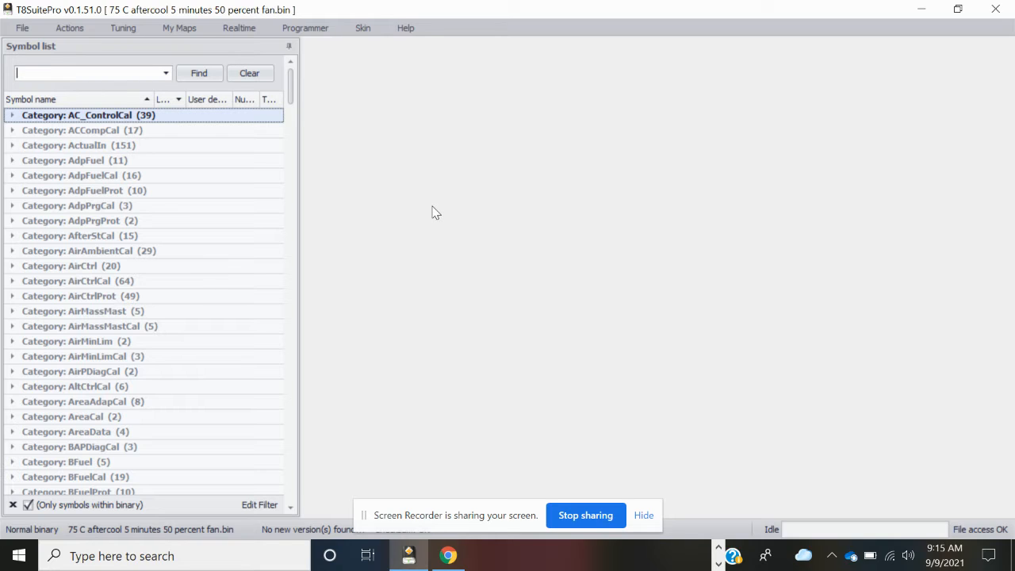
mouse_move(471, 30)
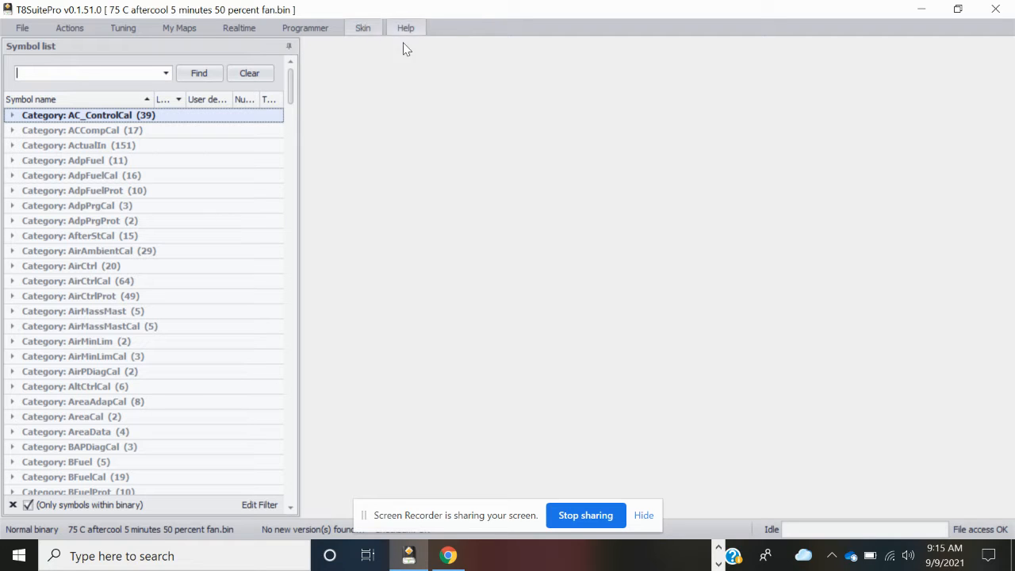
mouse_move(377, 5)
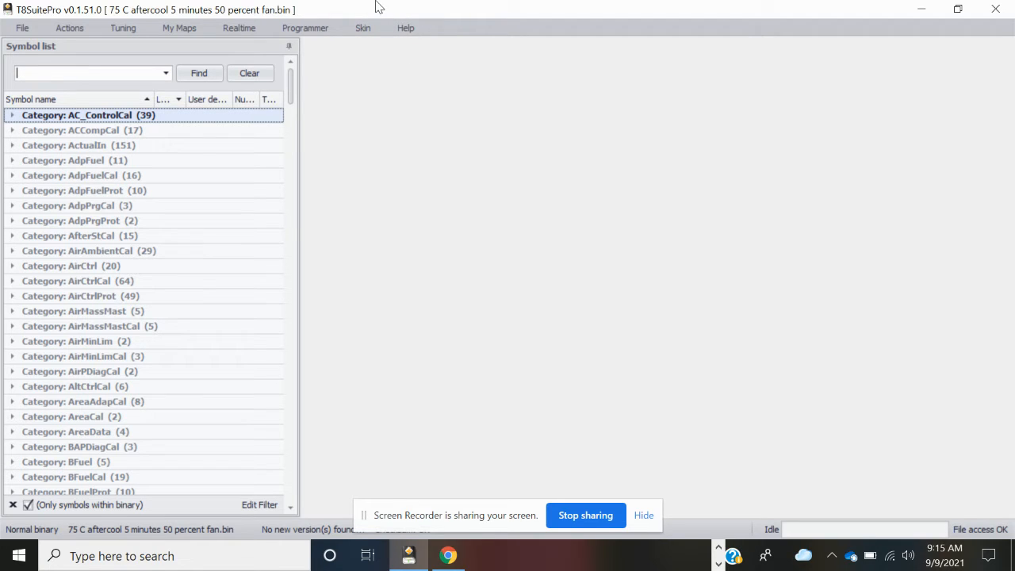
mouse_move(391, 129)
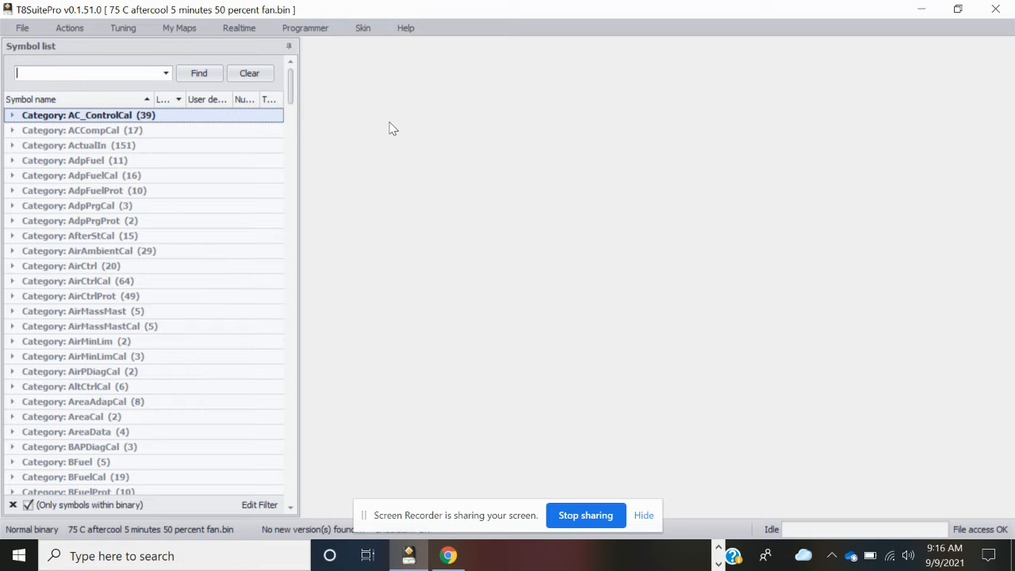
mouse_move(390, 6)
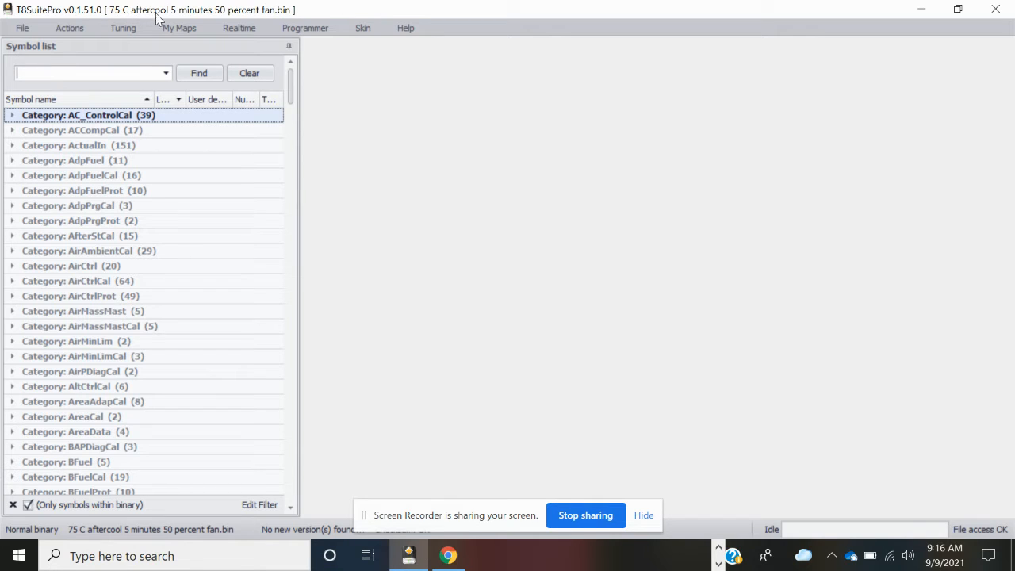
mouse_move(260, 14)
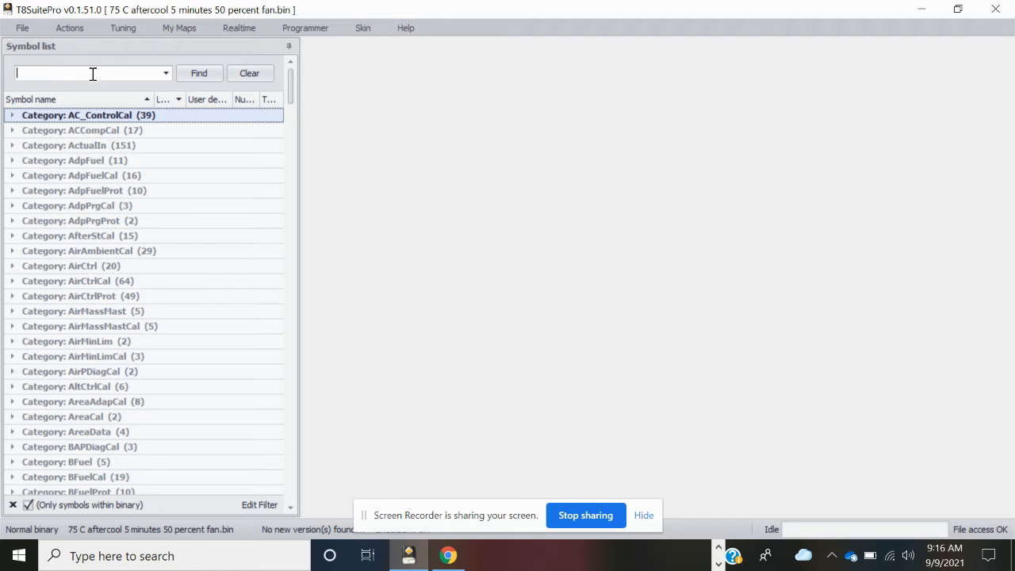
Filter the symbols by 'fan' and expand the CoolFanCal category
type("fan")
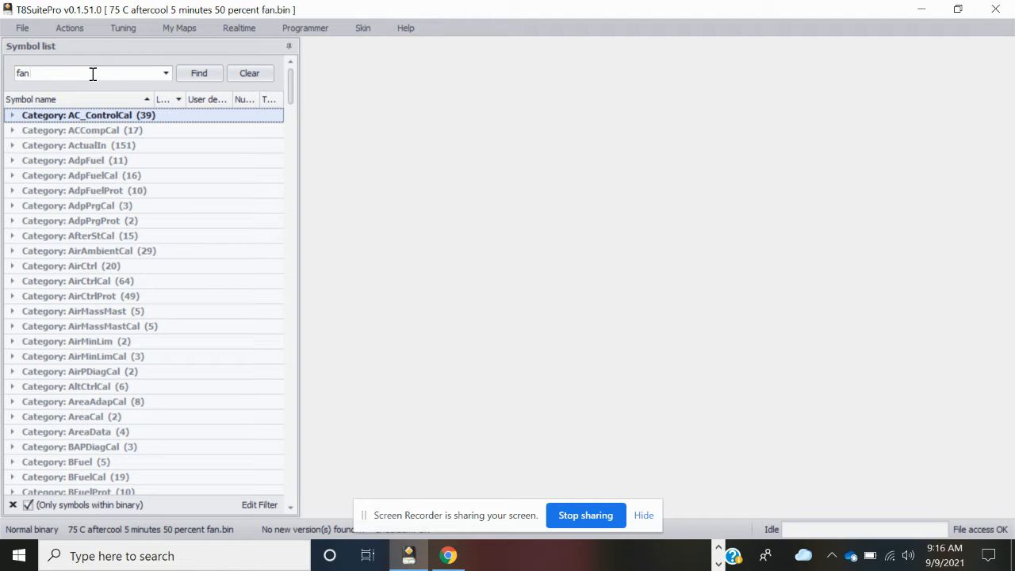
left_click(199, 73)
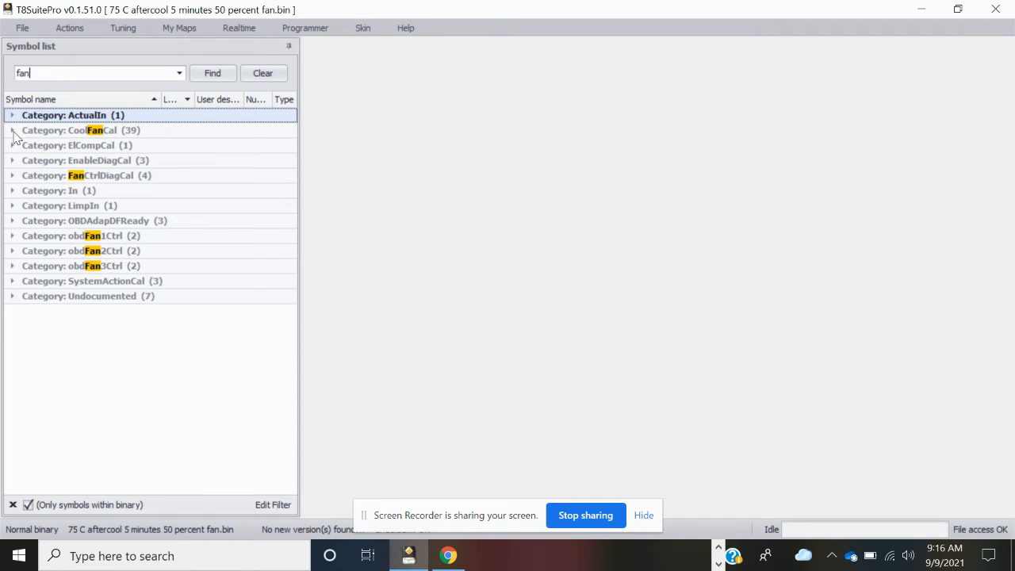
left_click(12, 130)
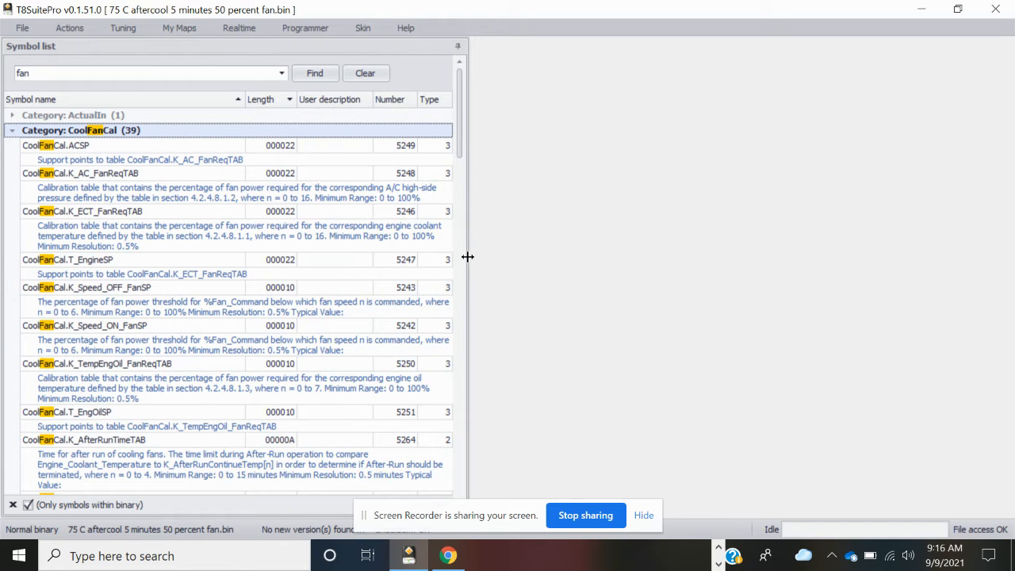
mouse_move(348, 139)
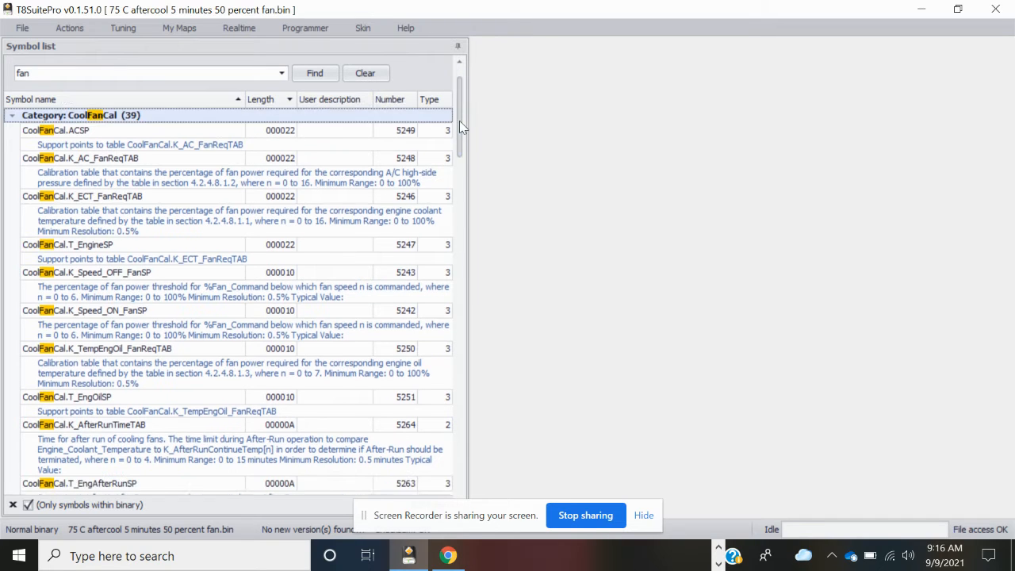
scroll("down", 3)
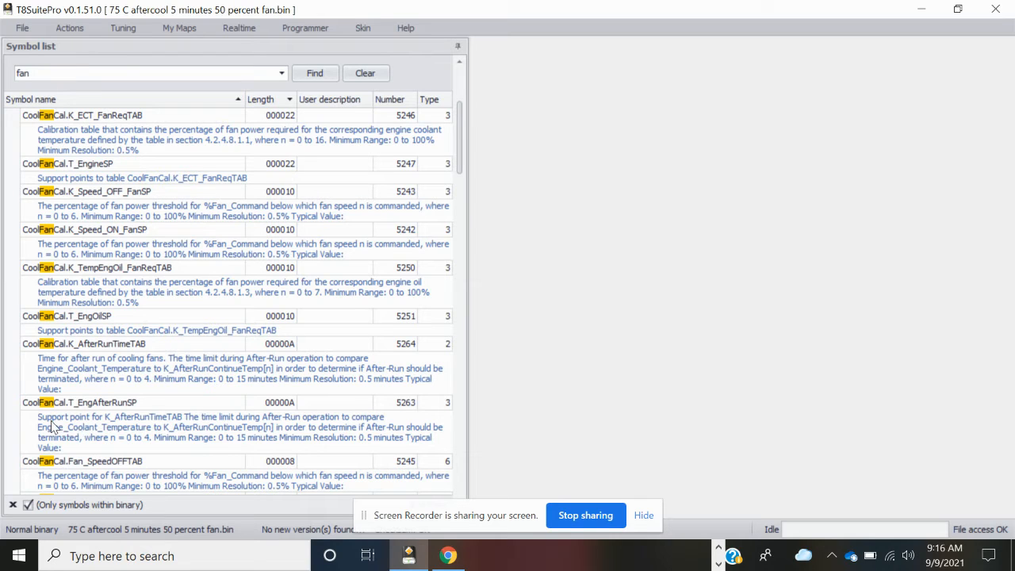
mouse_move(86, 421)
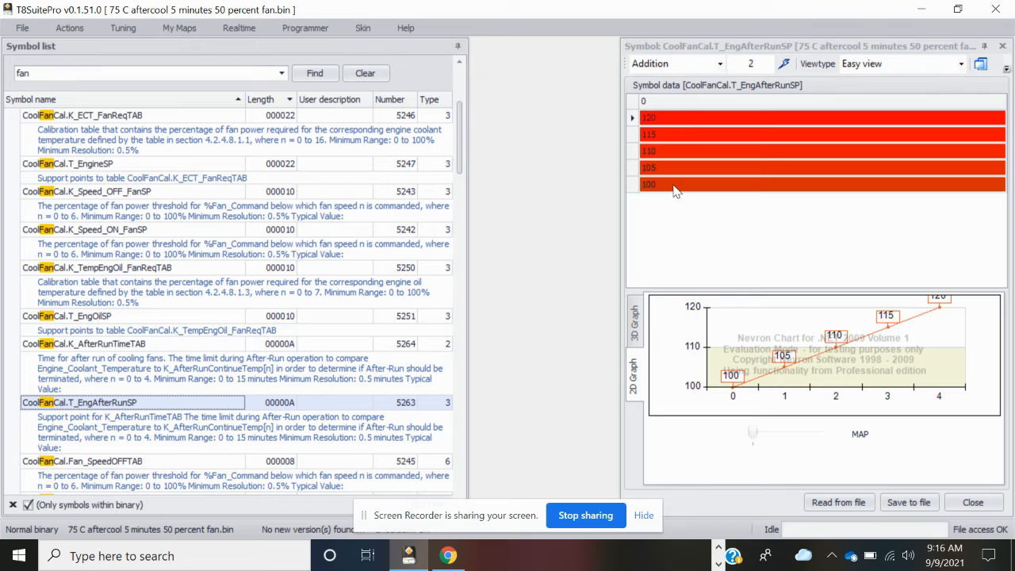
Change the lowest T_EngAfterRunSP start temperatures from 100 and 105 to 75 and 85
double_click(648, 183)
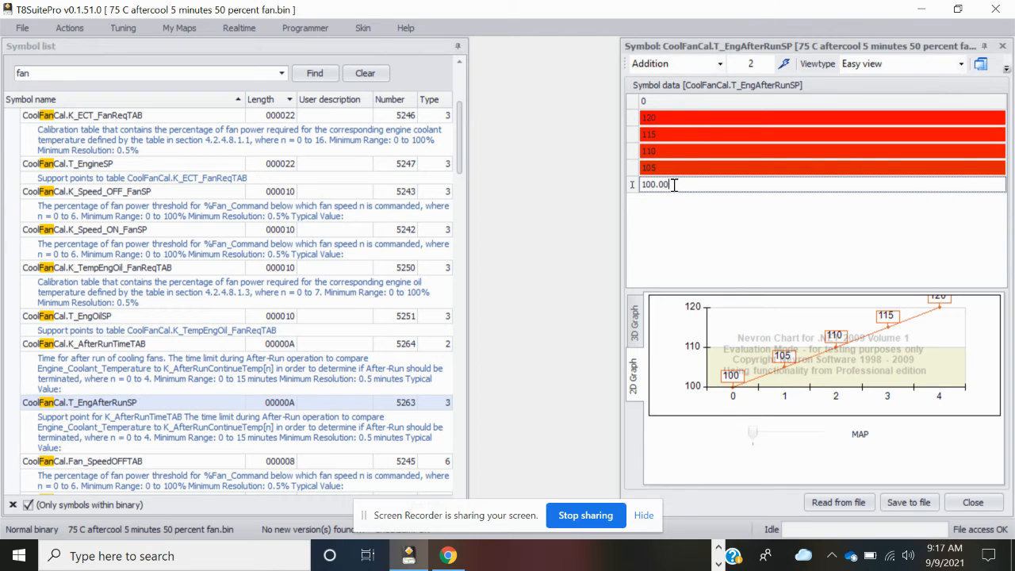
double_click(654, 184)
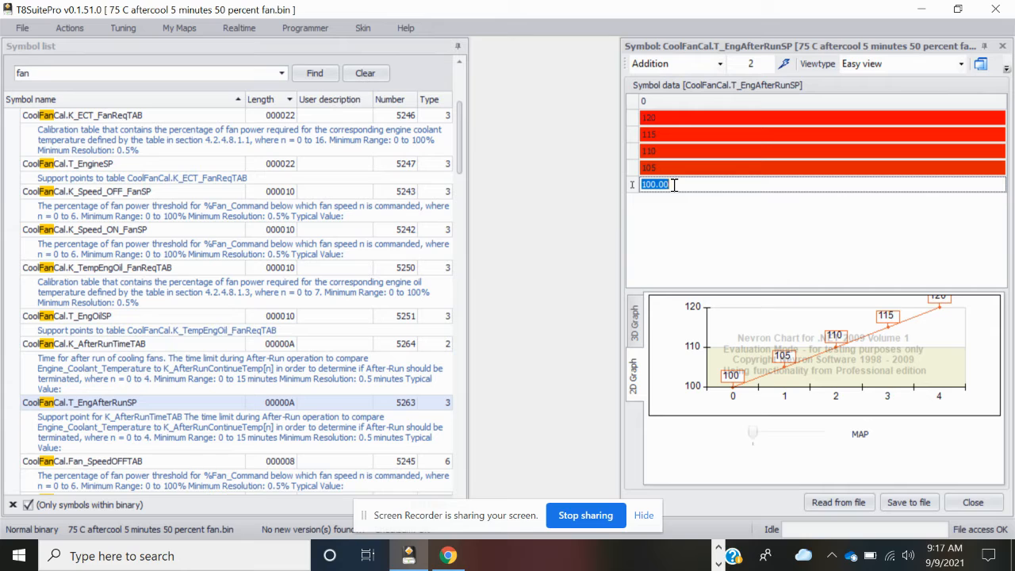
type("75")
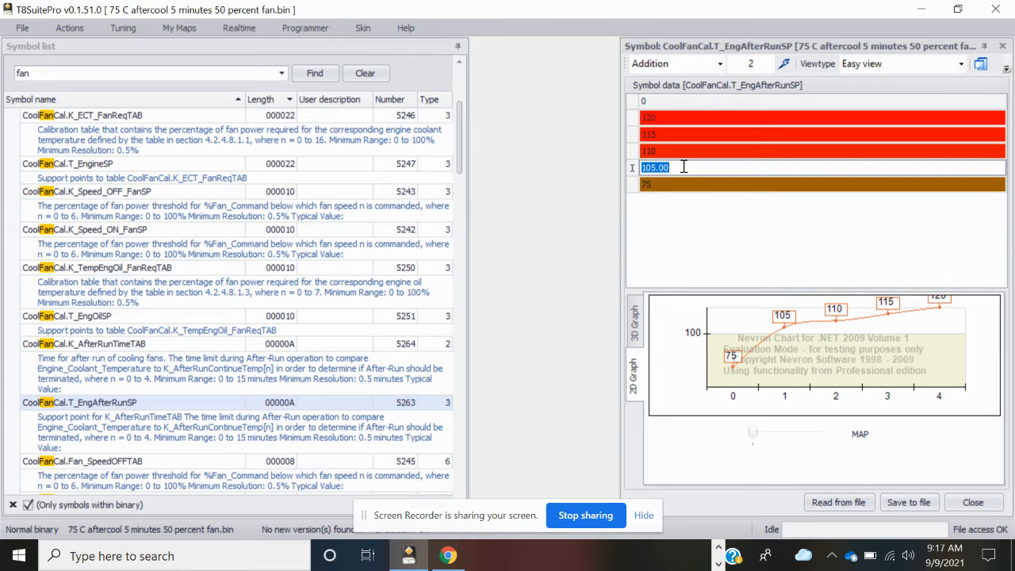
type("8")
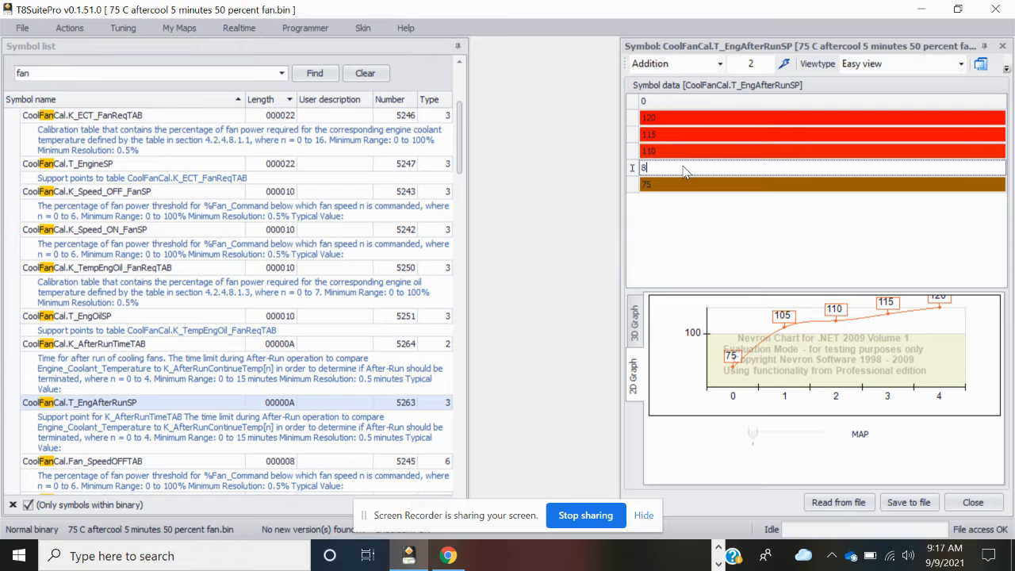
type("110.00")
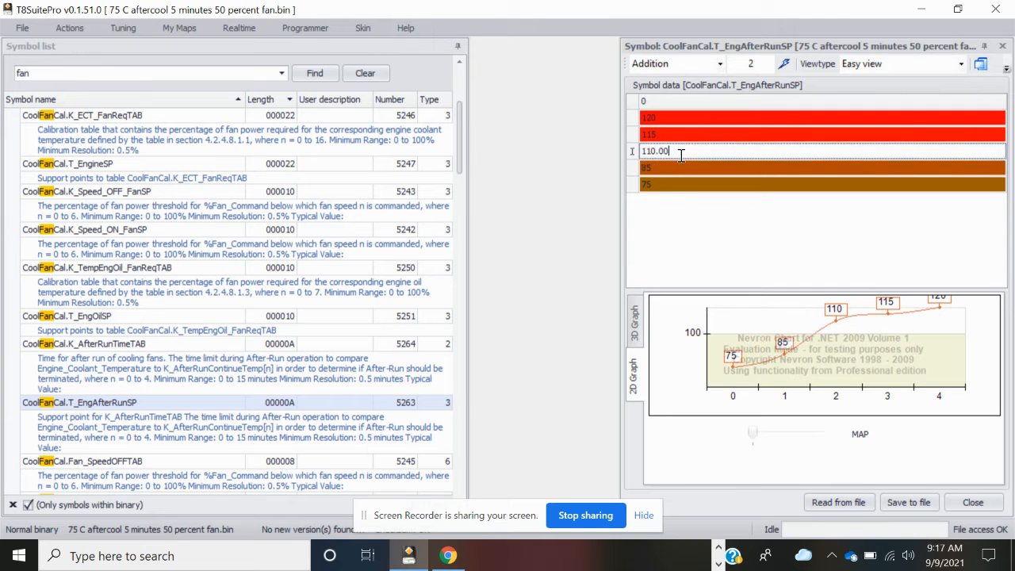
type("10")
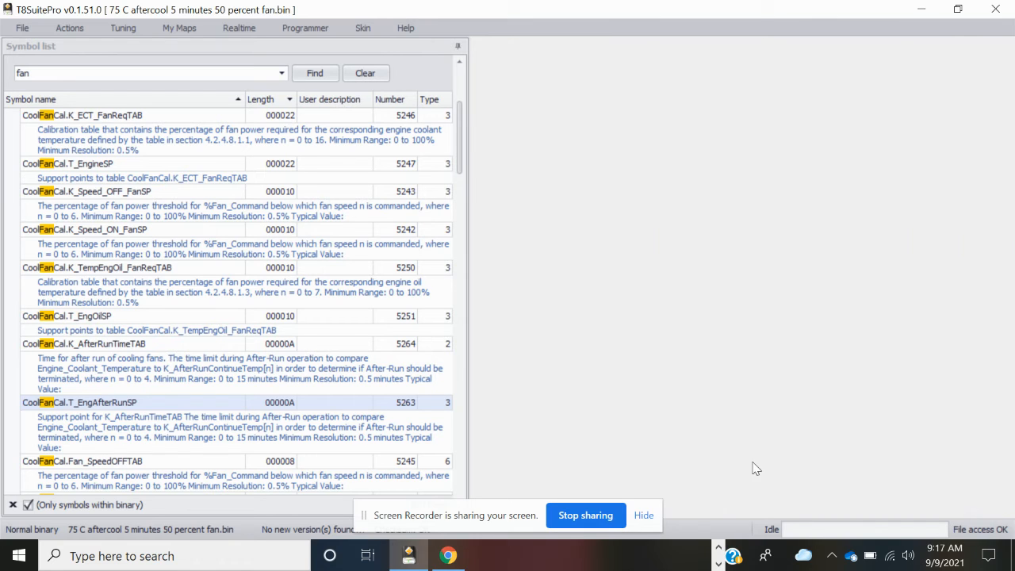
mouse_move(121, 345)
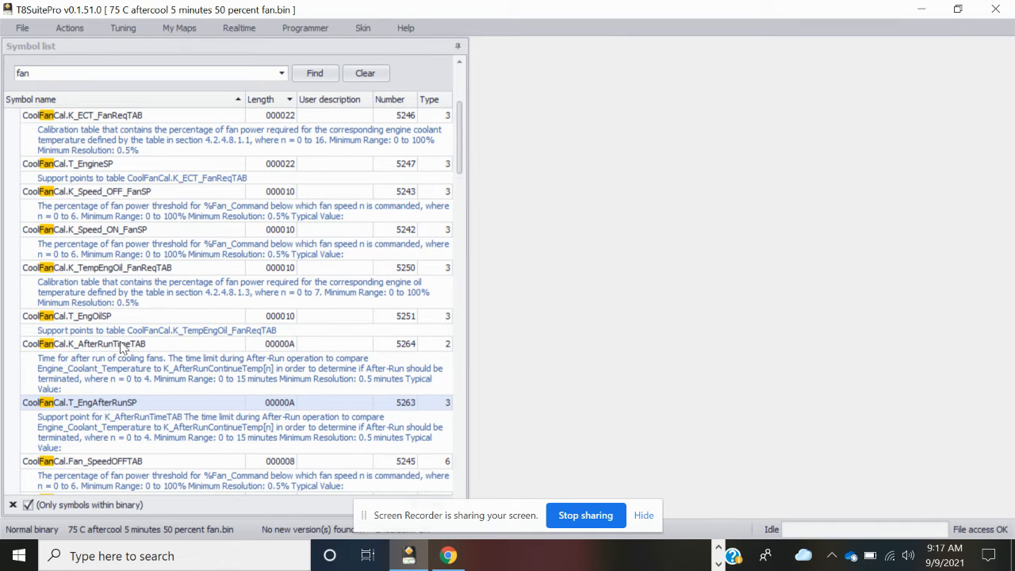
mouse_move(113, 350)
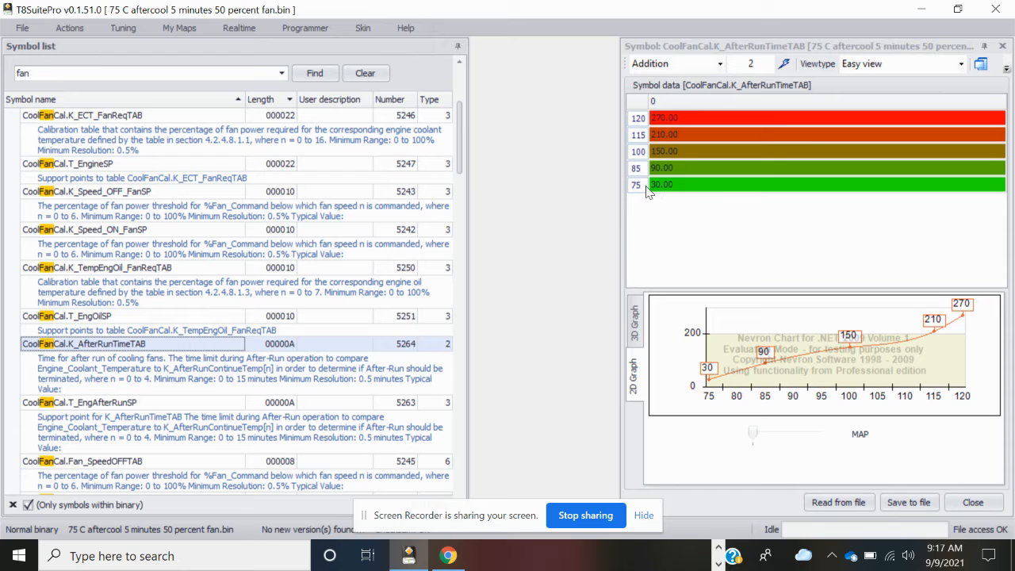
mouse_move(677, 189)
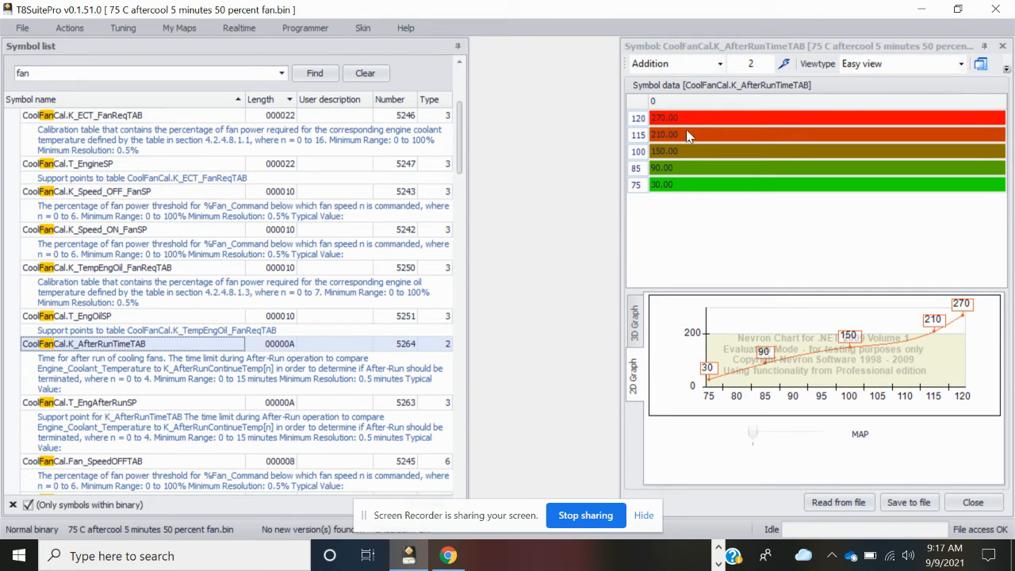
mouse_move(642, 127)
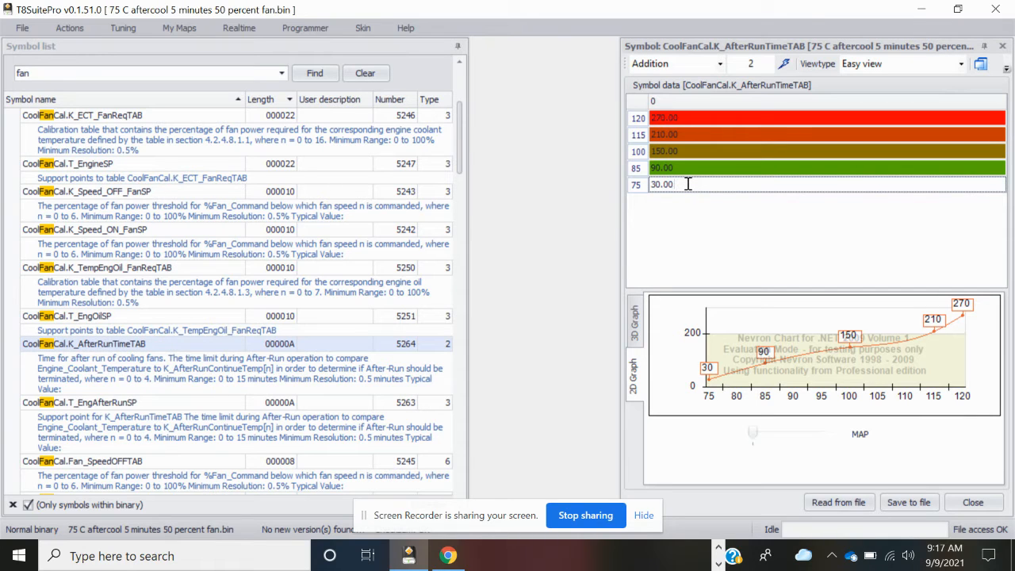
Enter after-run times of 299 and about 310 s in K_AfterRunTimeTAB
double_click(661, 184)
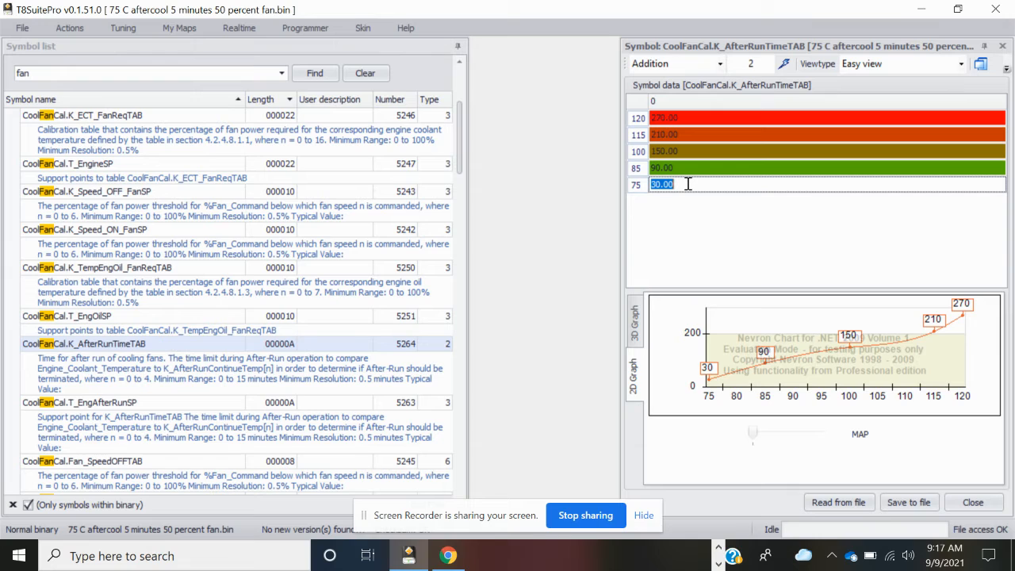
type("299")
left_click(827, 150)
type("300")
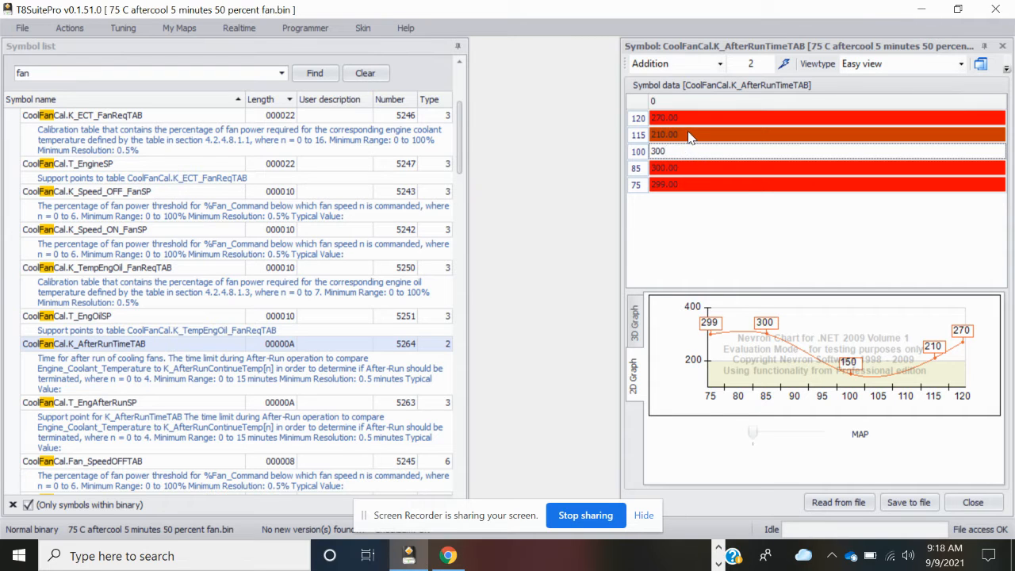
type("31")
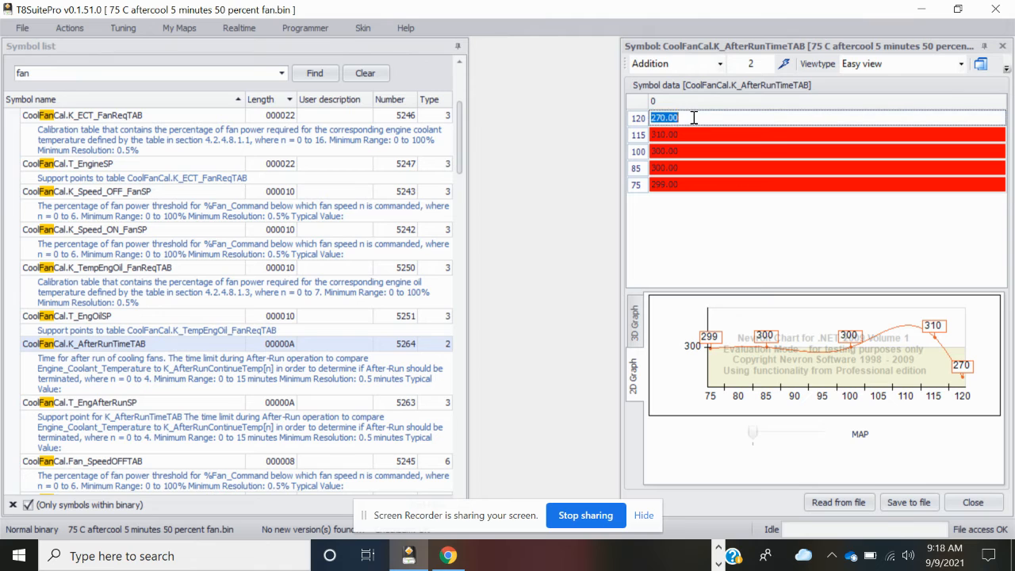
type("320")
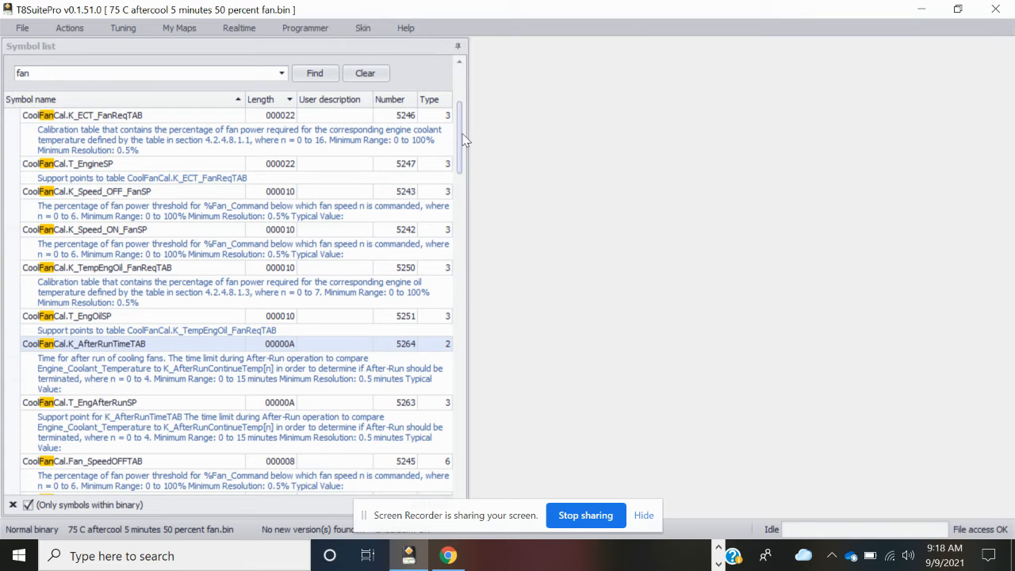
scroll("down", 3)
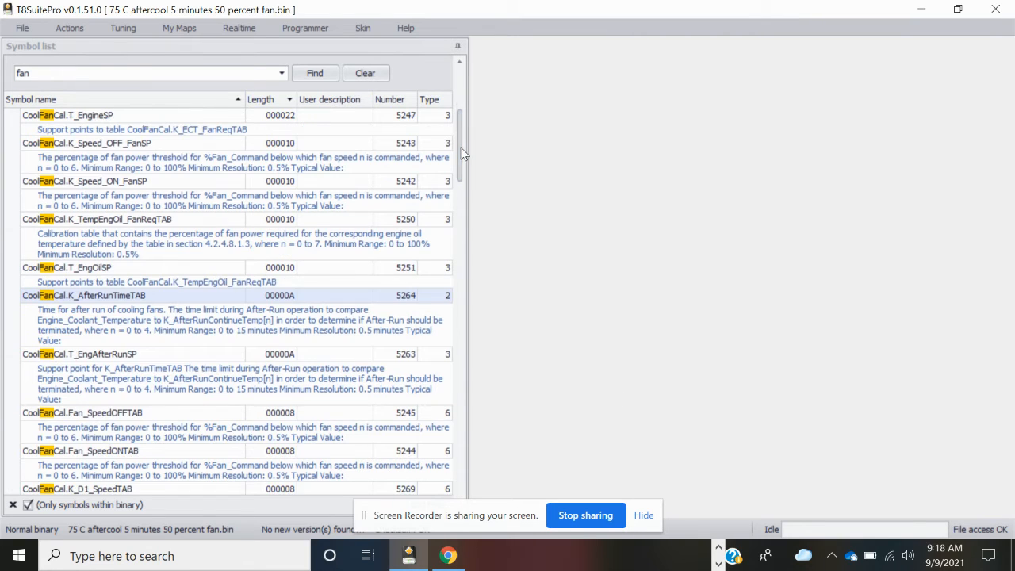
scroll("down", 3)
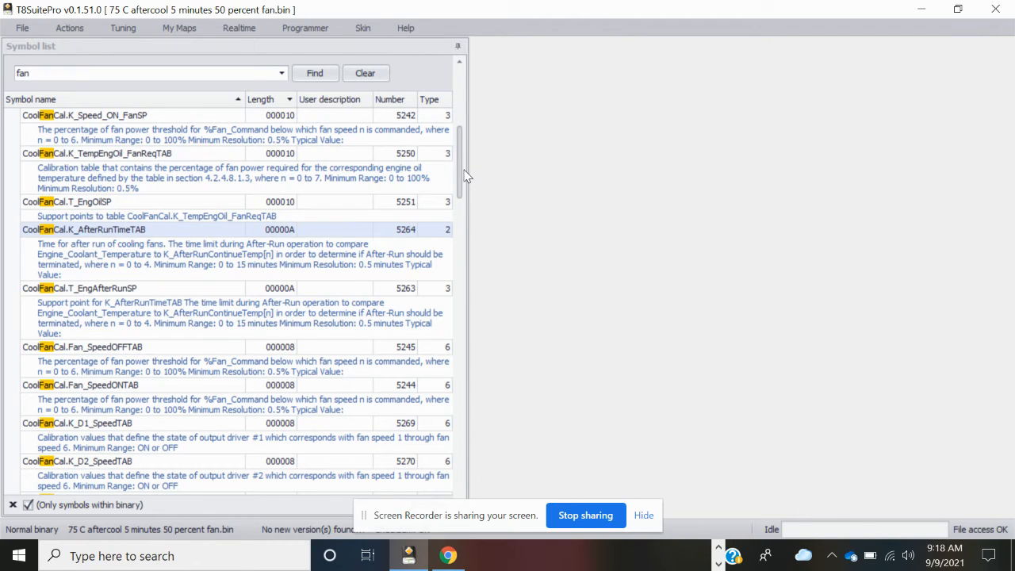
scroll("down", 3)
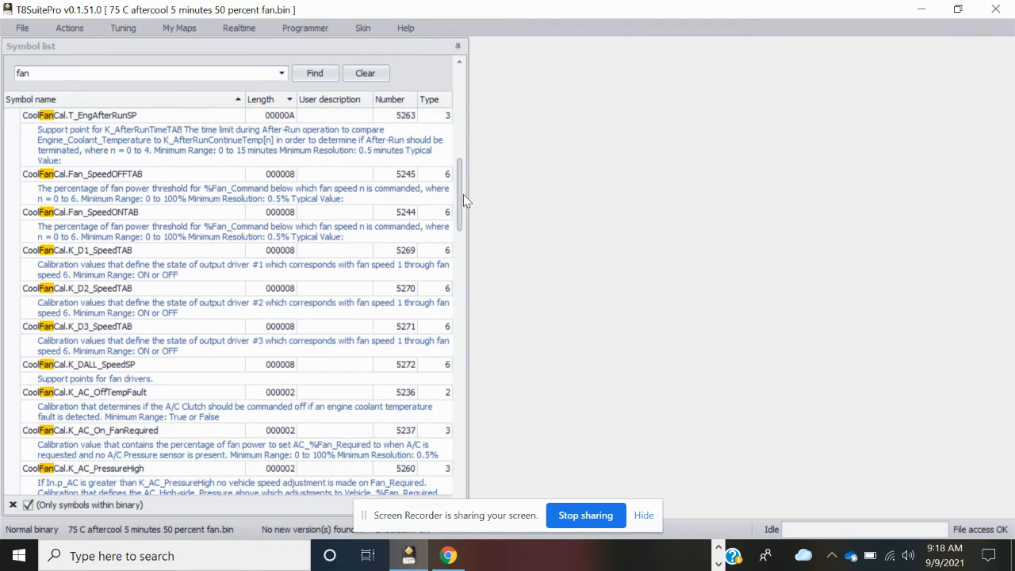
scroll("down", 3)
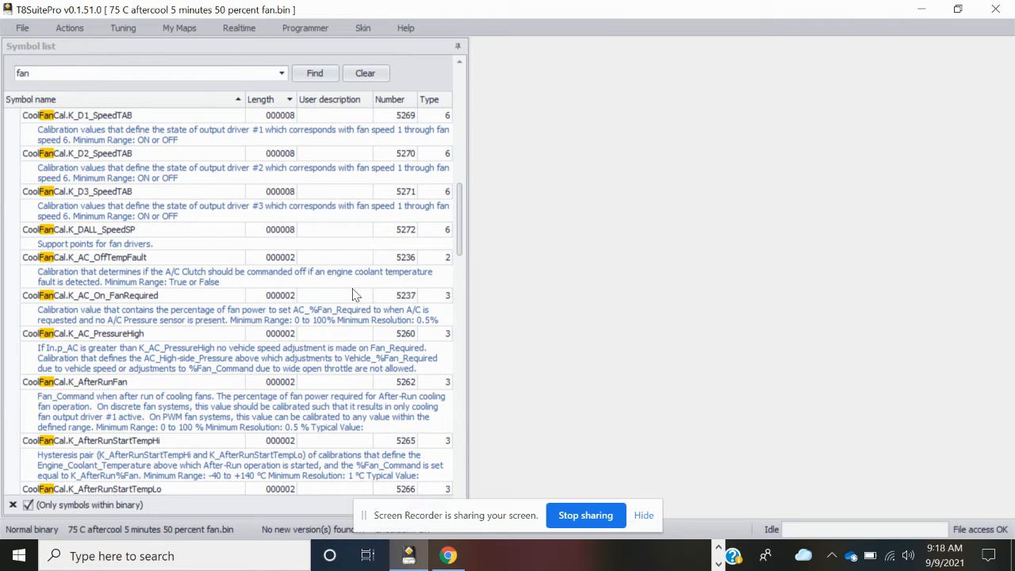
mouse_move(62, 392)
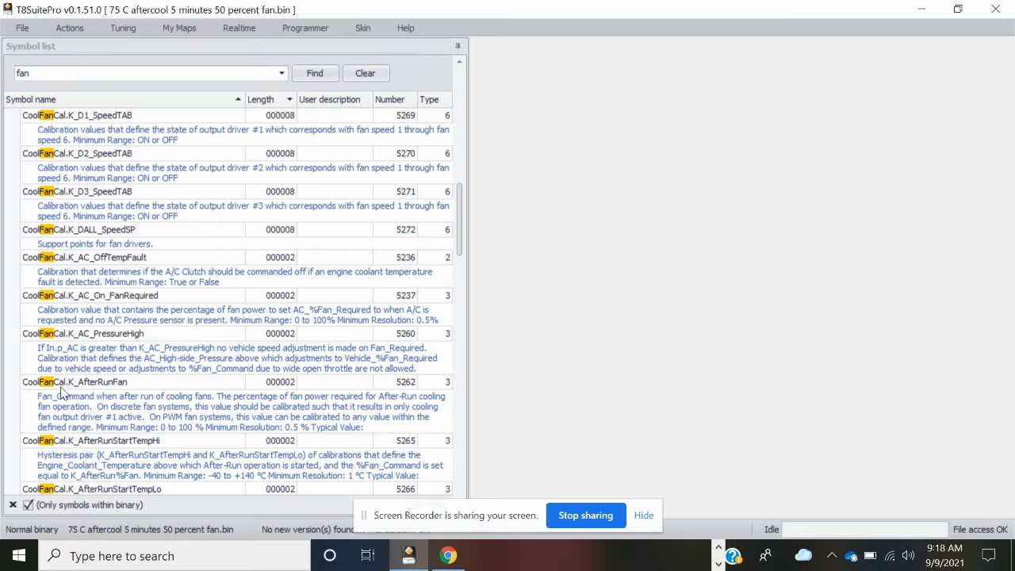
mouse_move(134, 388)
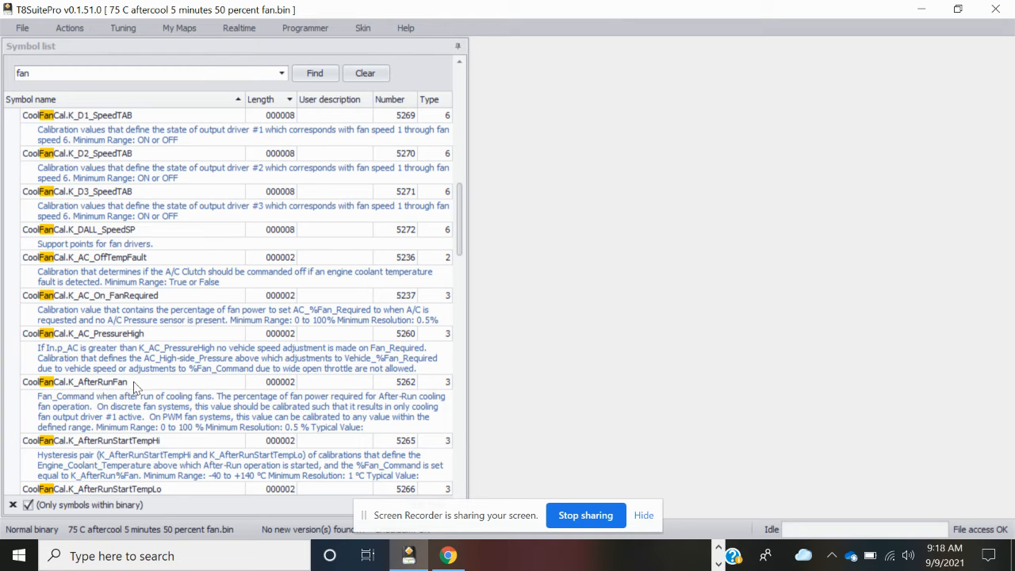
Change K_AfterRunFan from 25 to 50 and save it to the file
double_click(79, 383)
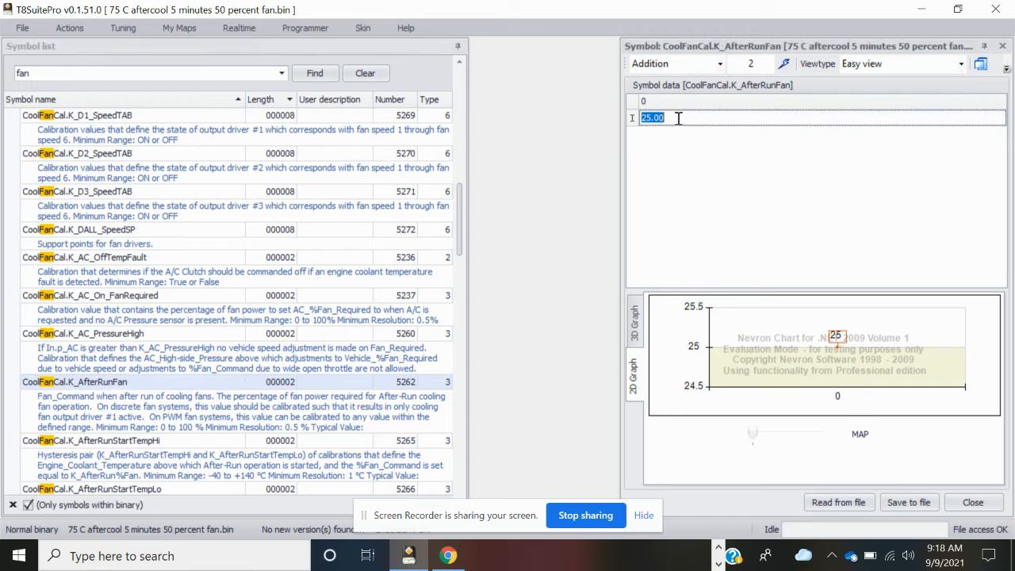
type("50")
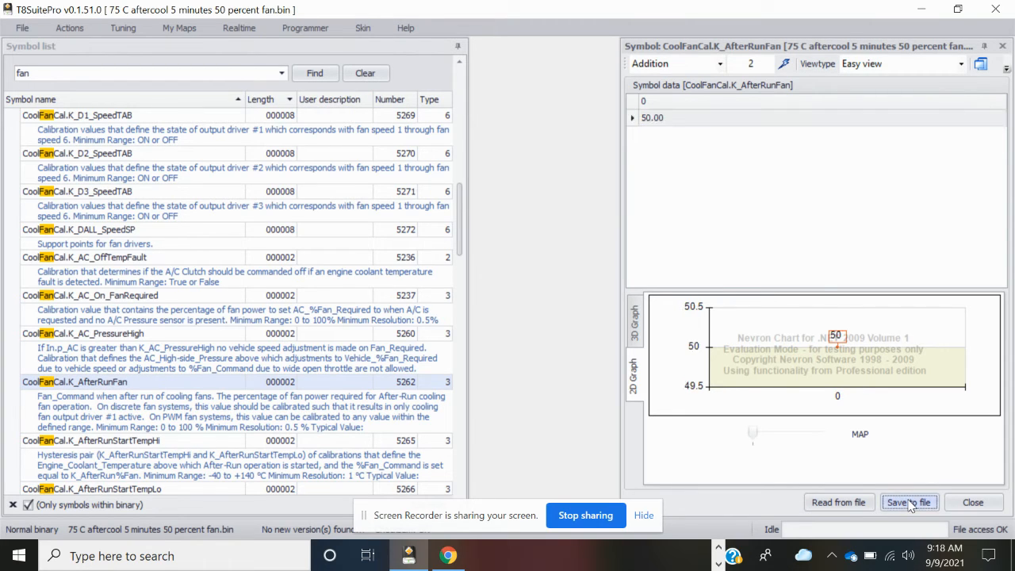
left_click(973, 502)
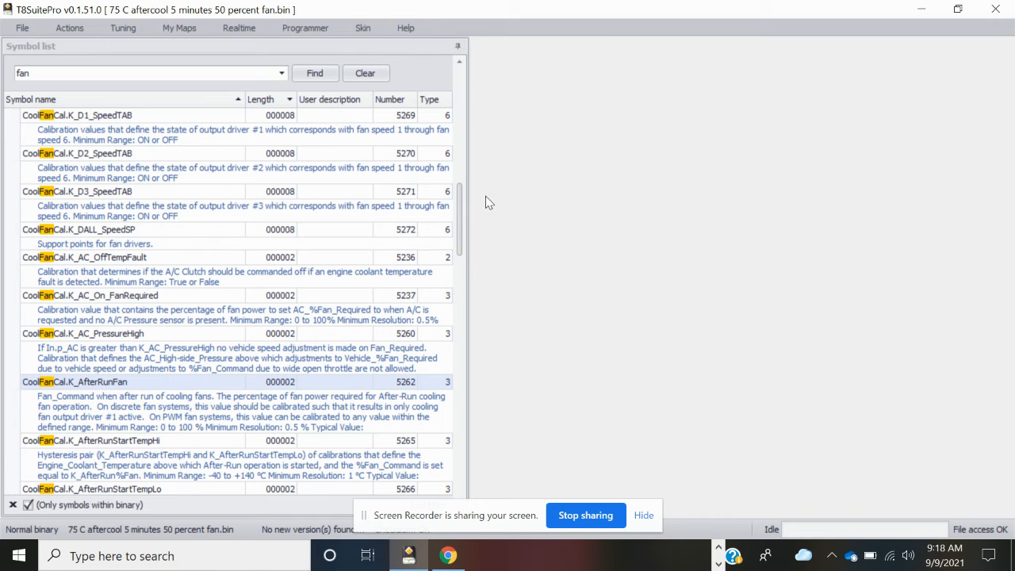
Scroll the fan symbols and open CoolFanCal.K_AfterRunTimeMax
scroll("down", 3)
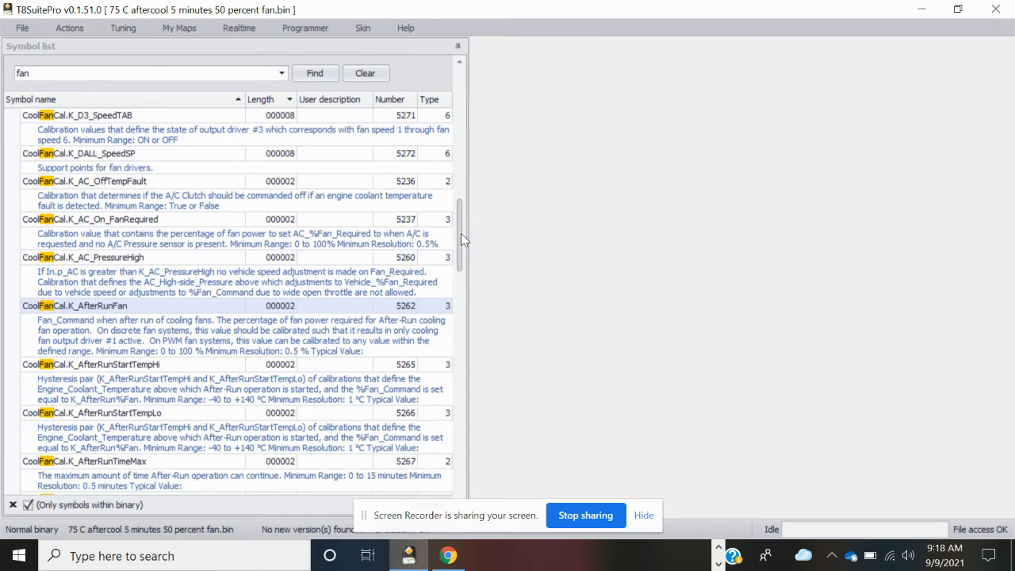
scroll("down", 3)
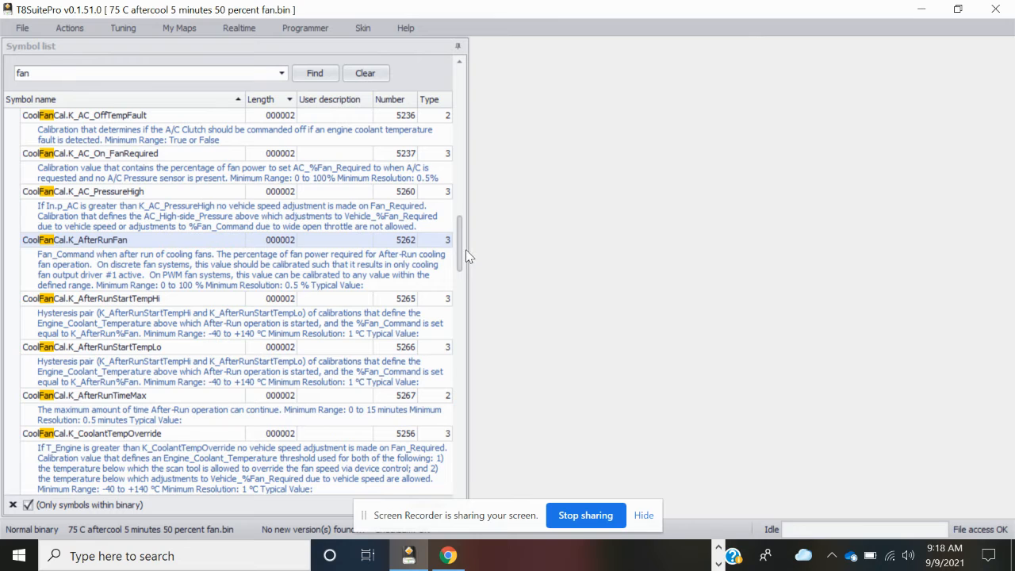
scroll("down", 3)
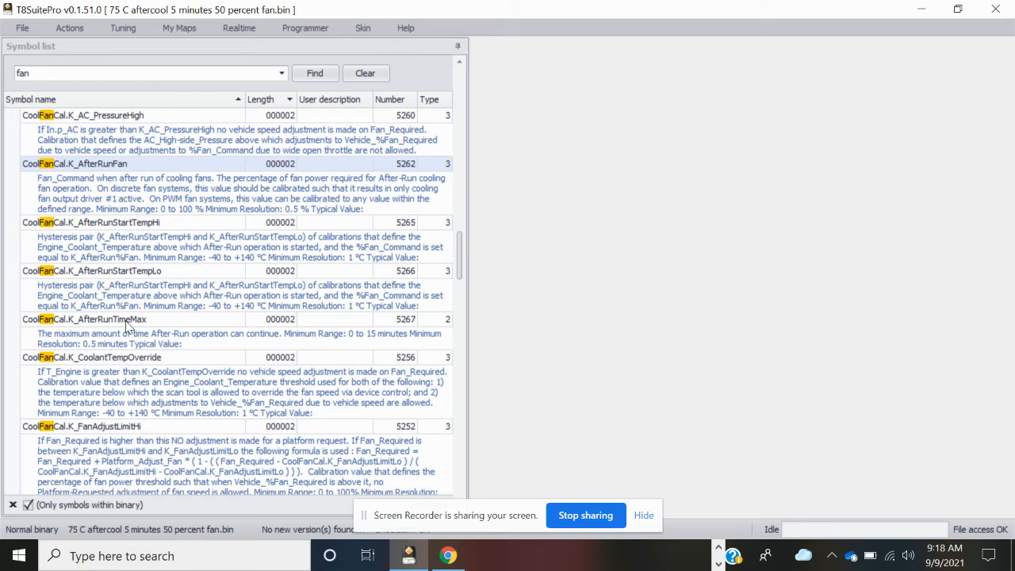
double_click(87, 319)
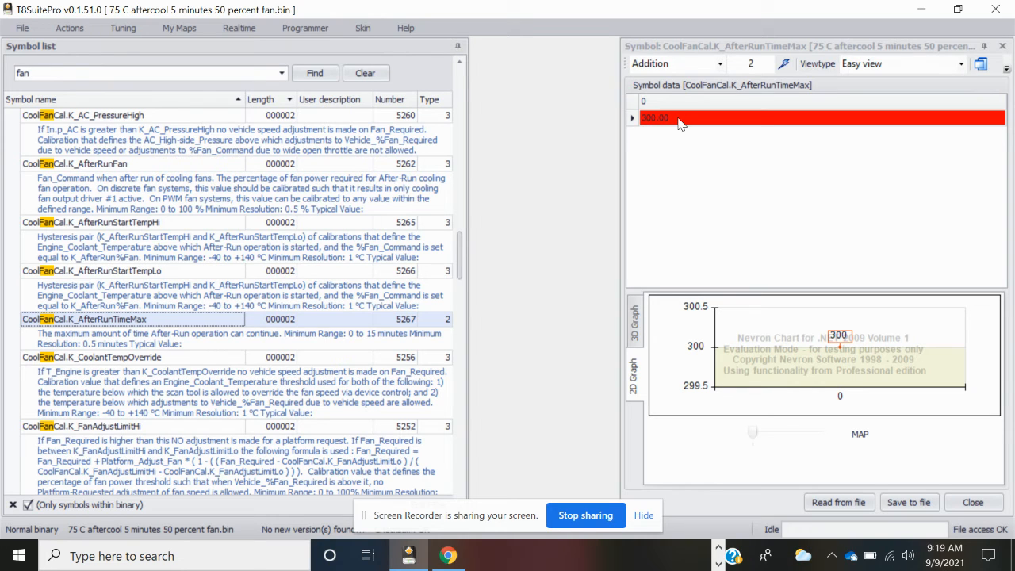
Replace the 300 in K_AfterRunTimeMax with 330 and close the window
double_click(655, 117)
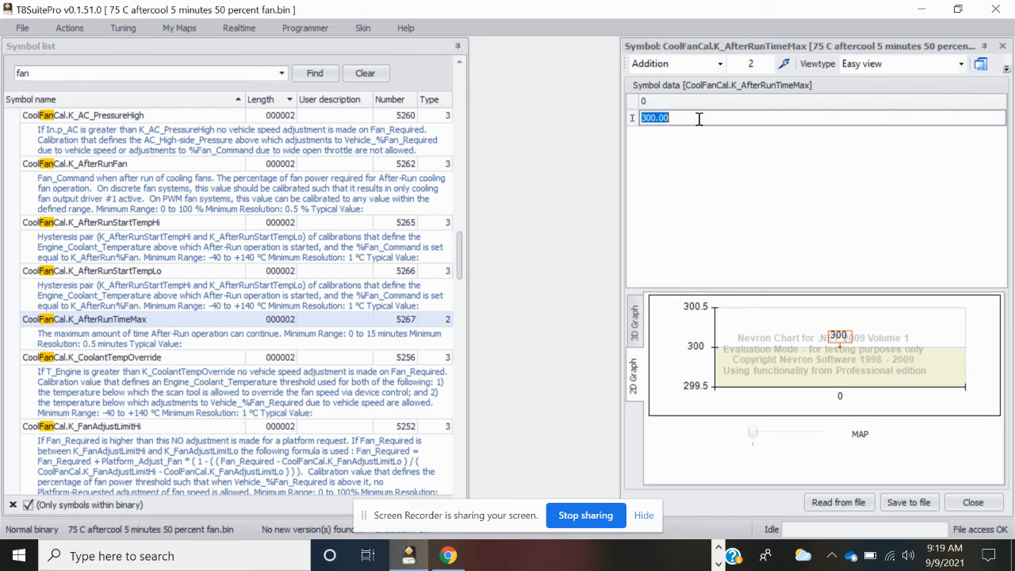
type("330")
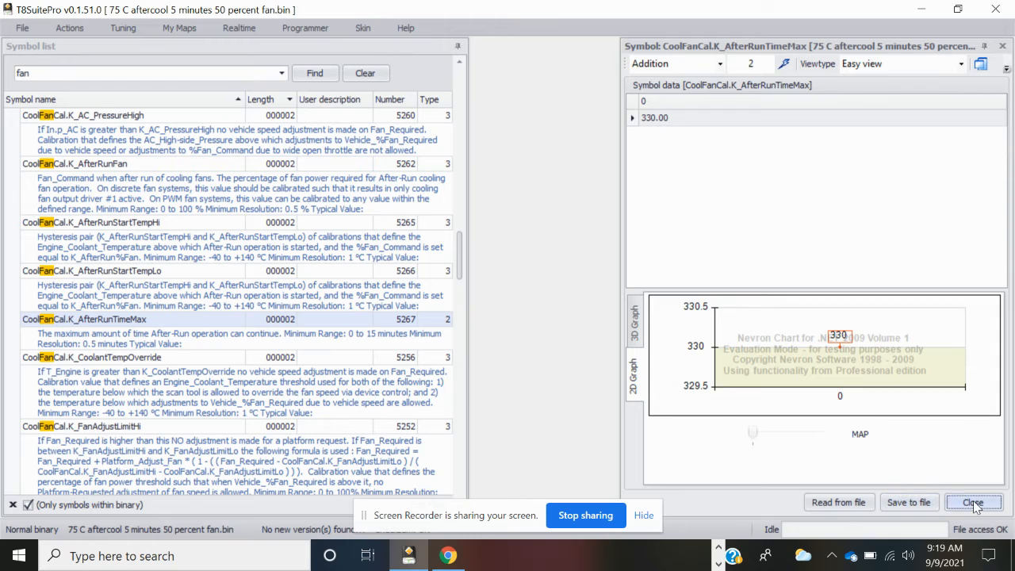
left_click(977, 501)
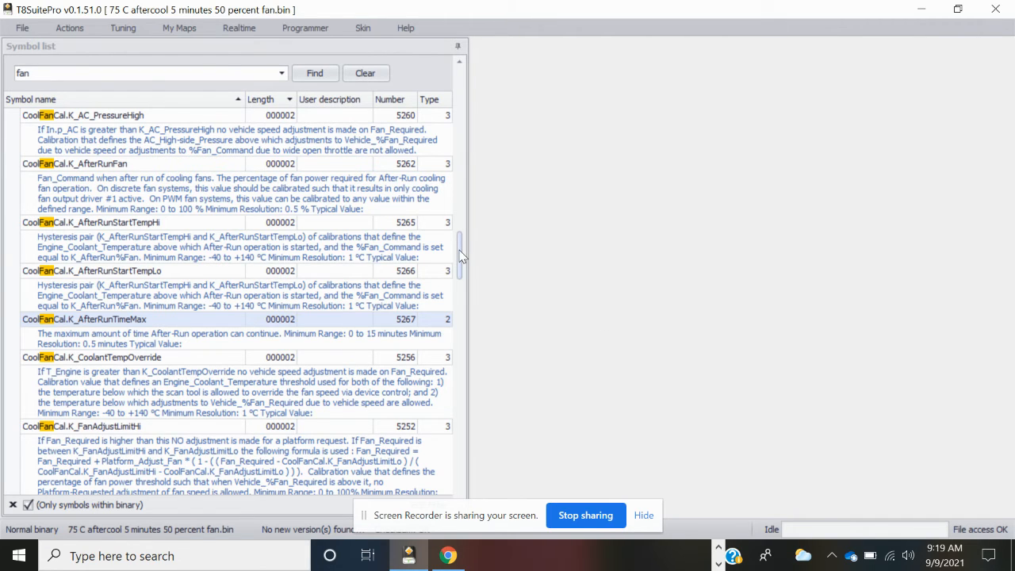
scroll("down", 3)
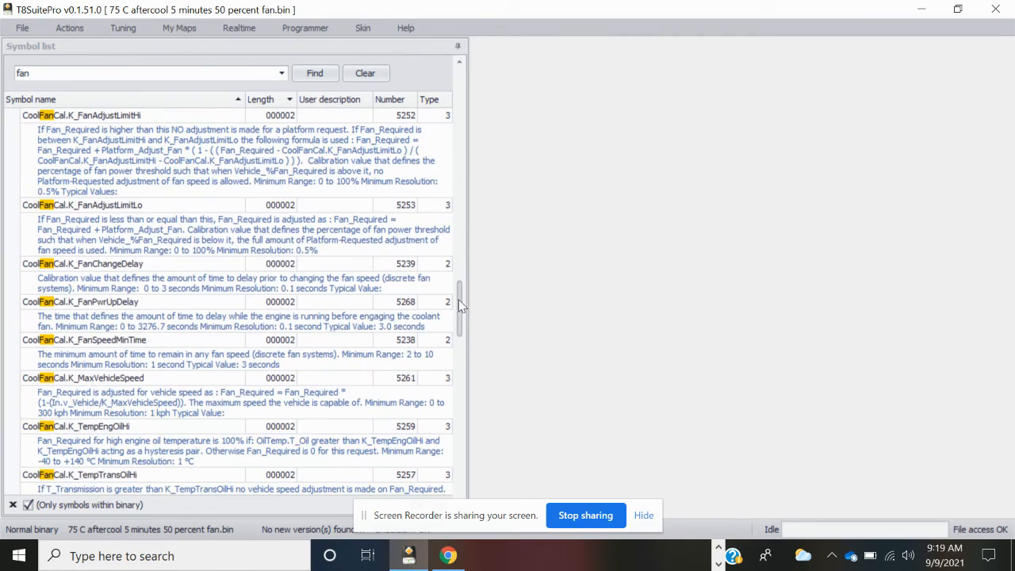
scroll("down", 3)
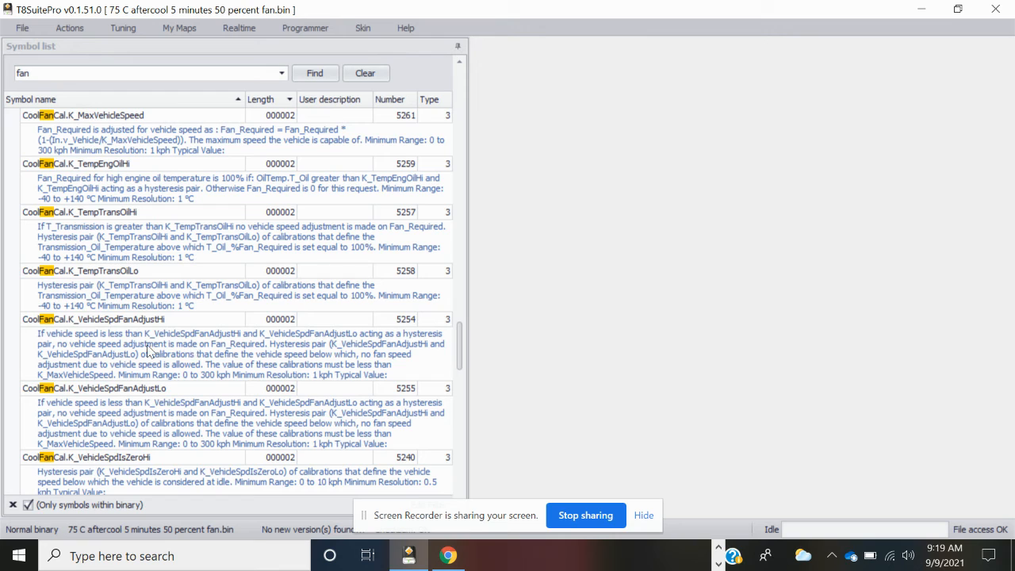
mouse_move(198, 333)
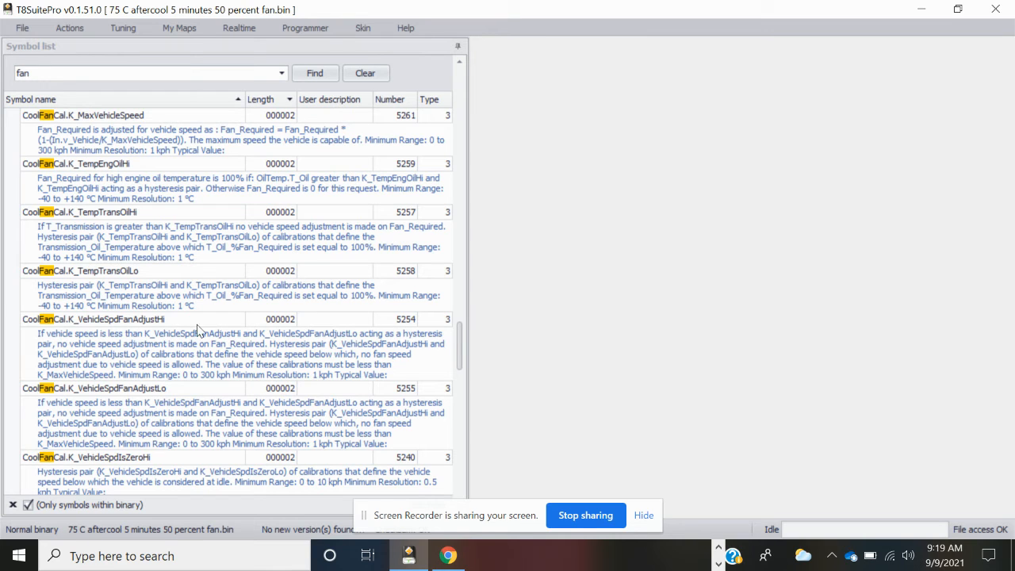
left_click(95, 318)
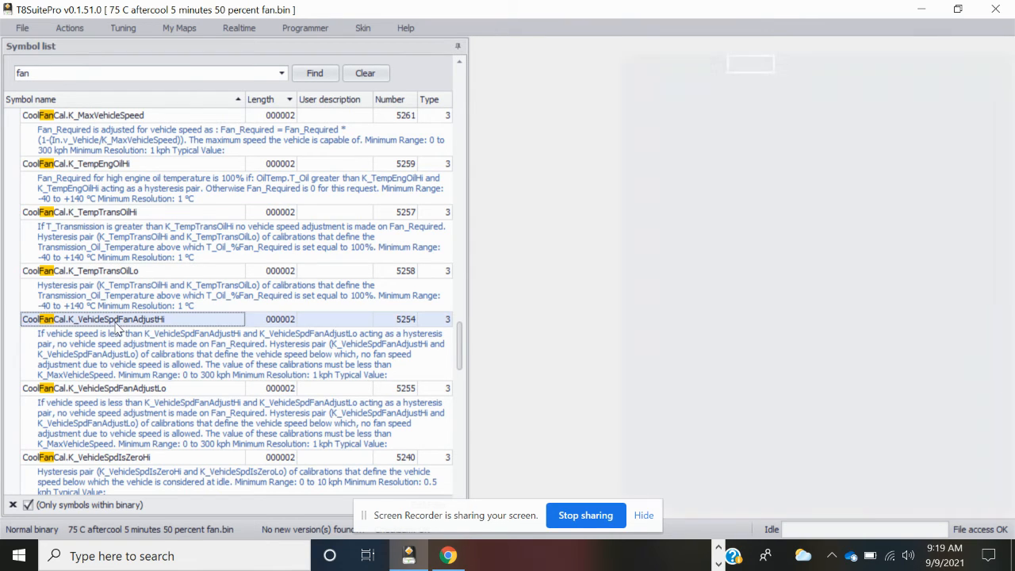
double_click(94, 318)
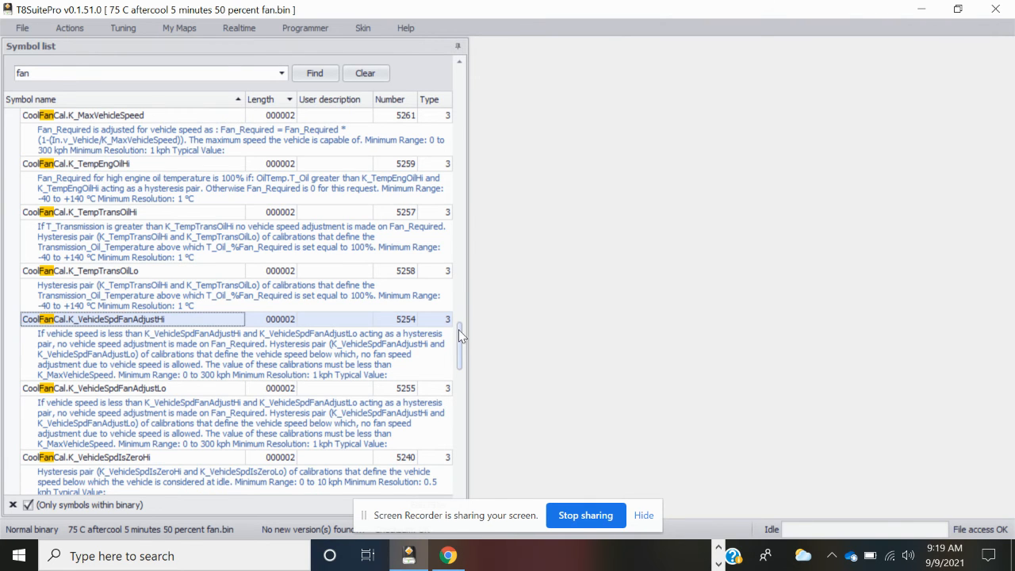
scroll("down", 3)
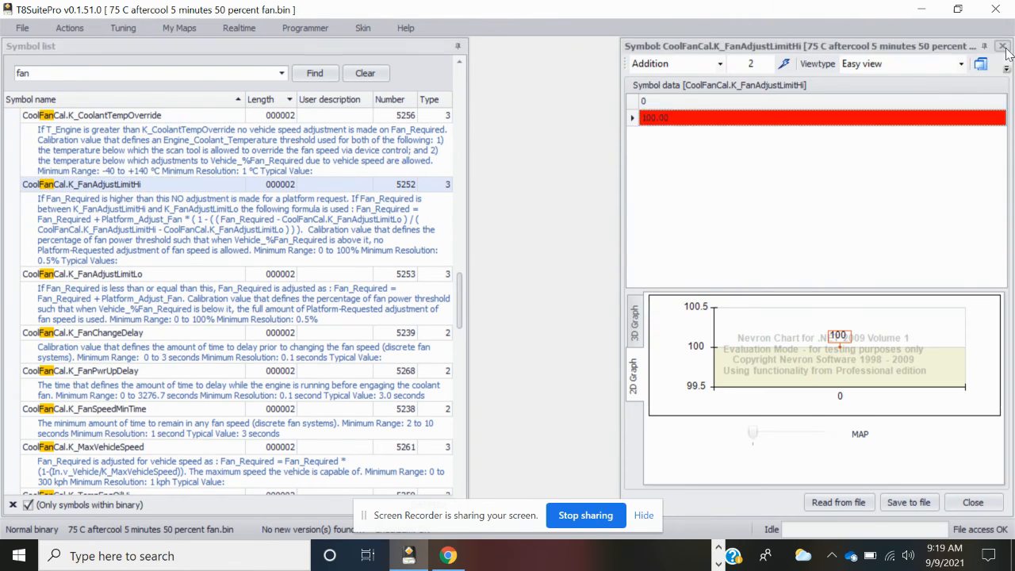
left_click(1002, 46)
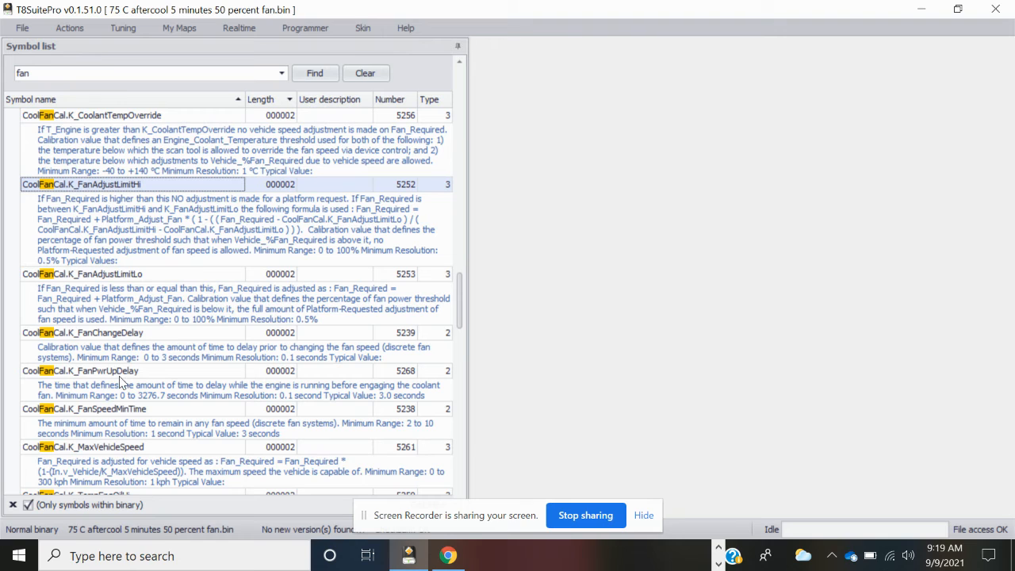
mouse_move(494, 285)
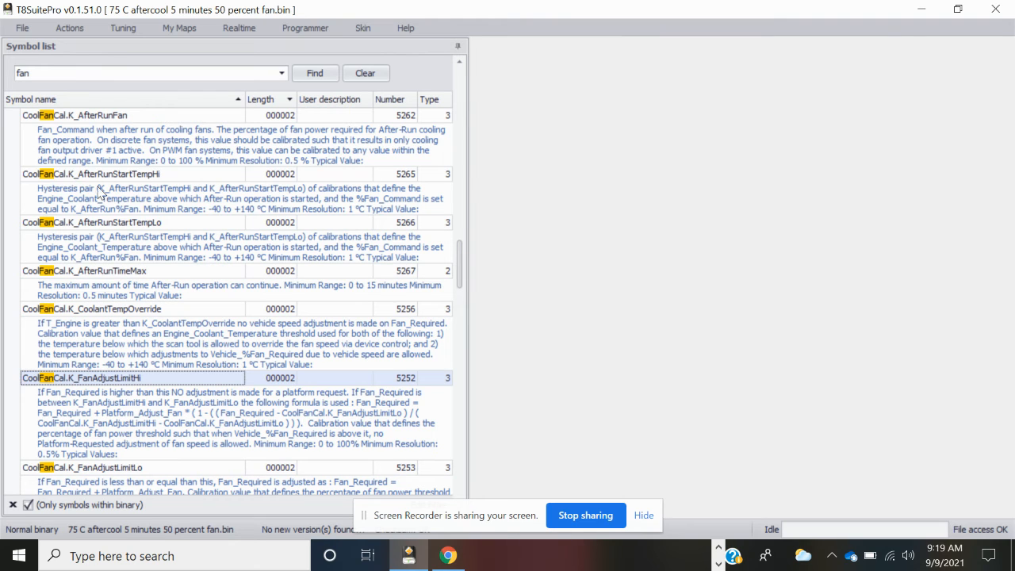
Check K_AfterRunStartTempHi at 70, then save K_AfterRunStartTempLo changed from 70 to 50
double_click(79, 173)
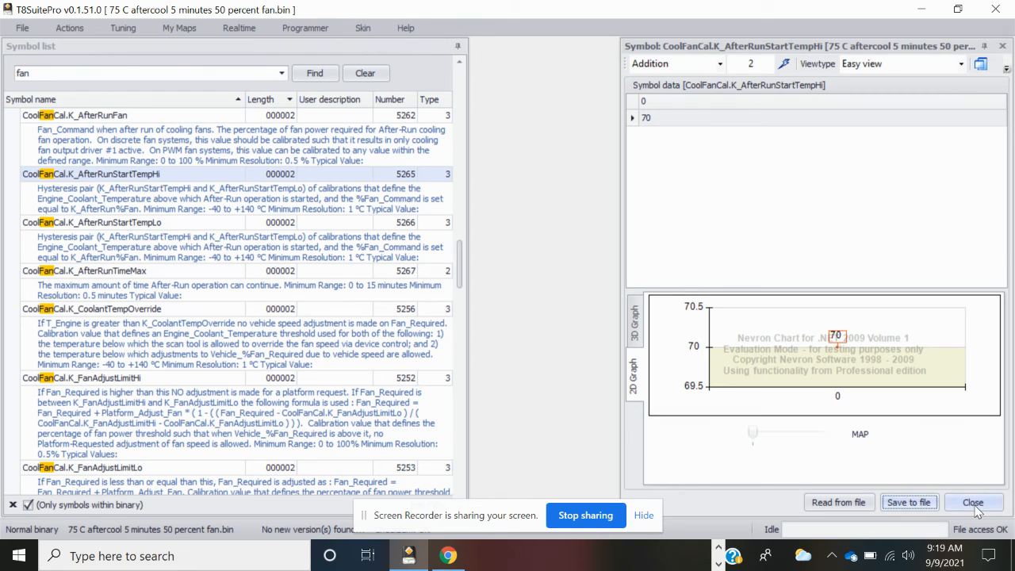
left_click(973, 502)
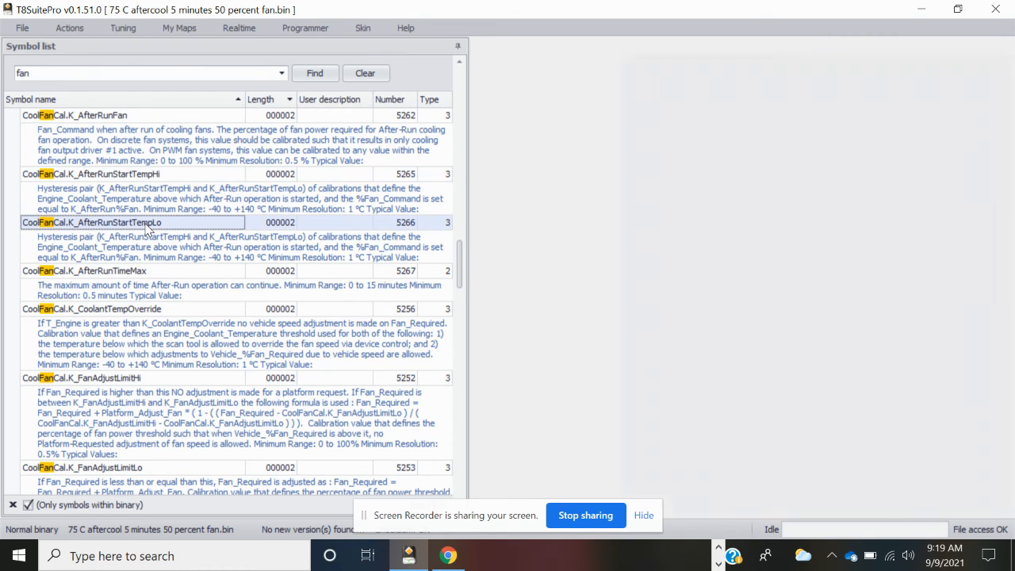
double_click(95, 230)
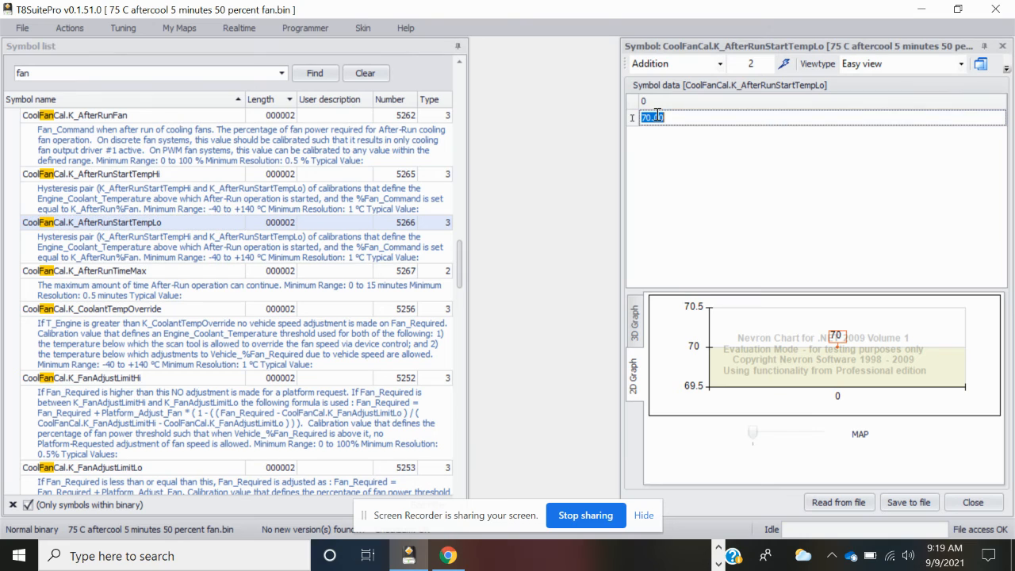
type("50")
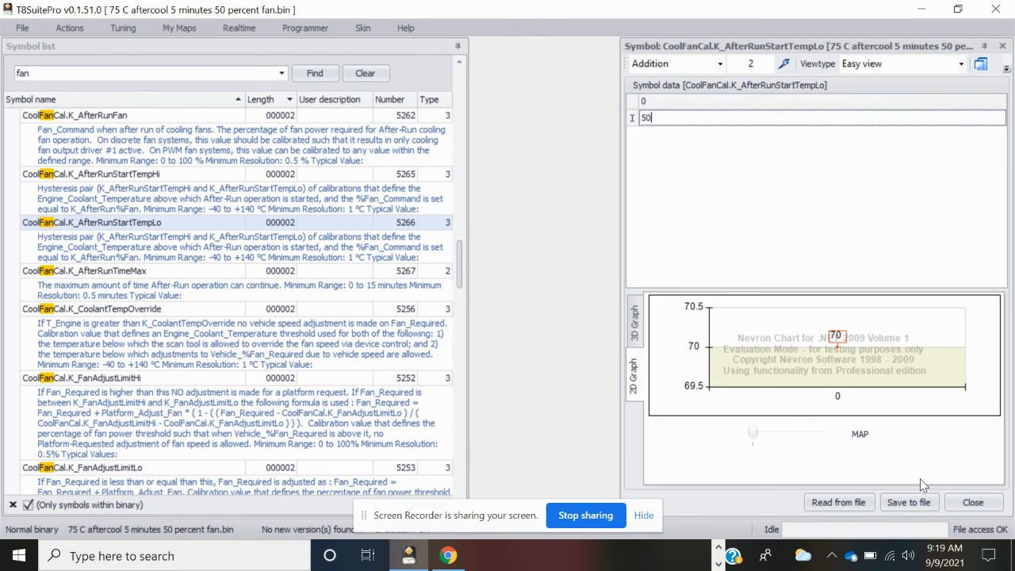
left_click(971, 501)
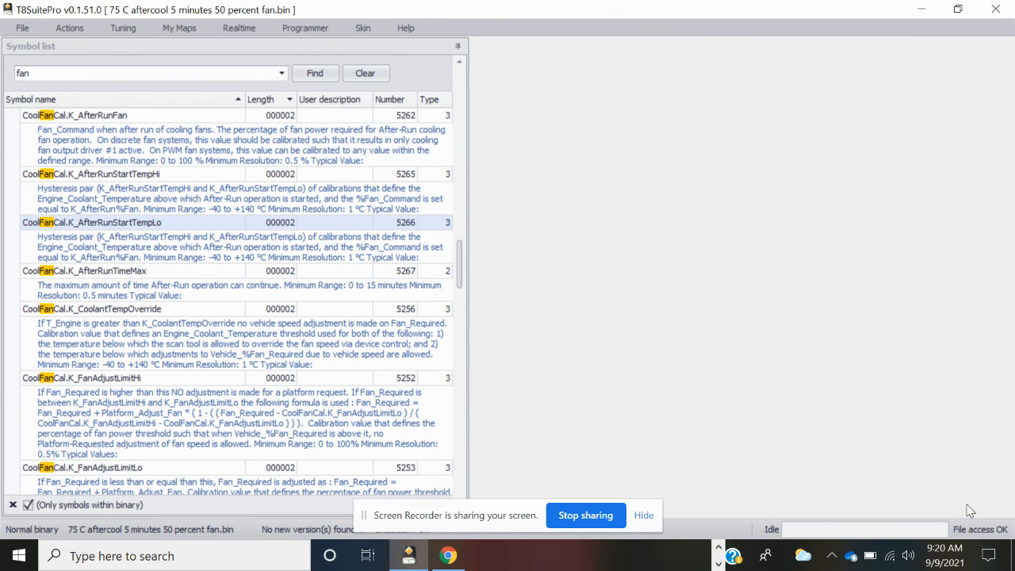
mouse_move(740, 8)
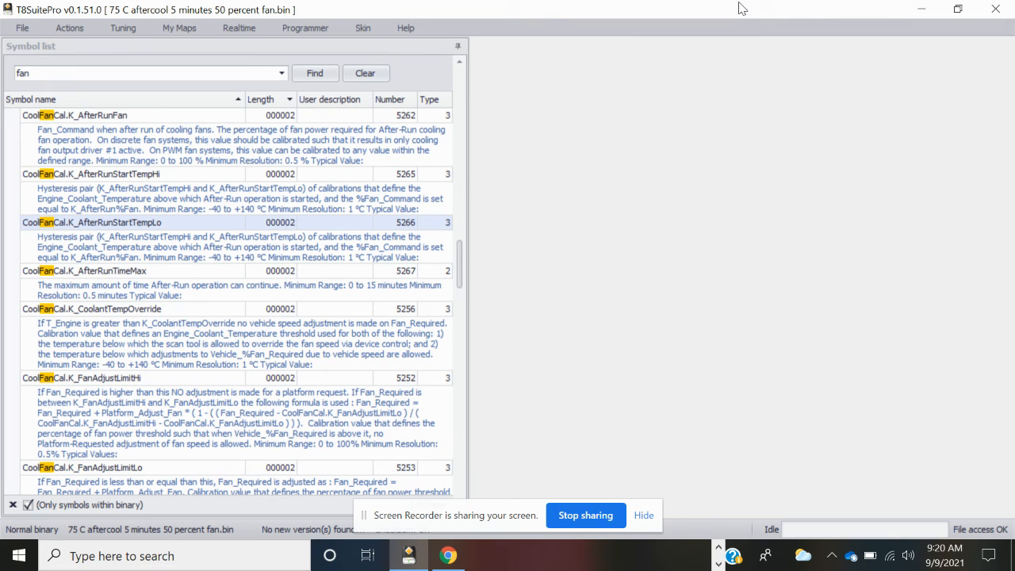
mouse_move(652, 181)
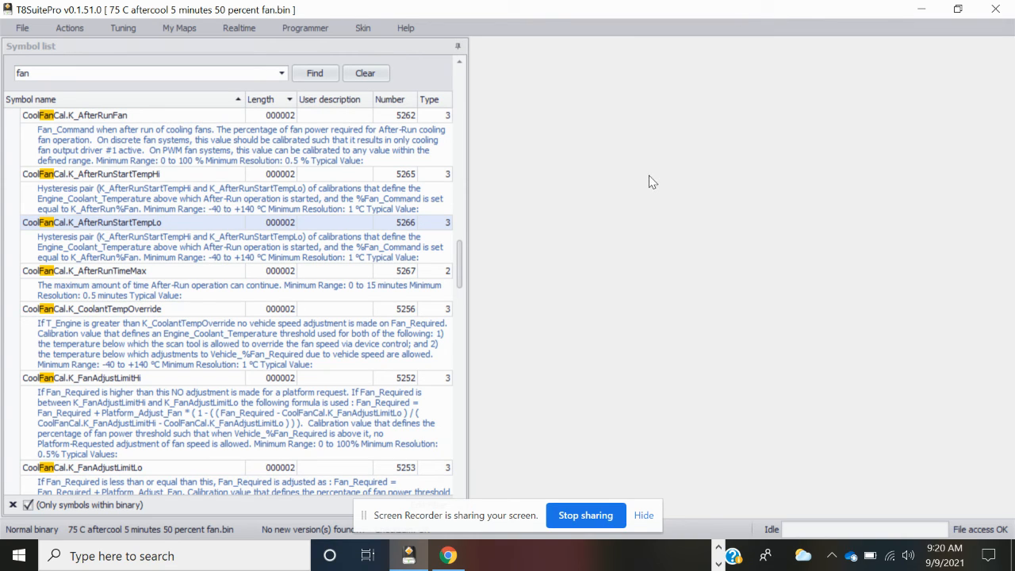